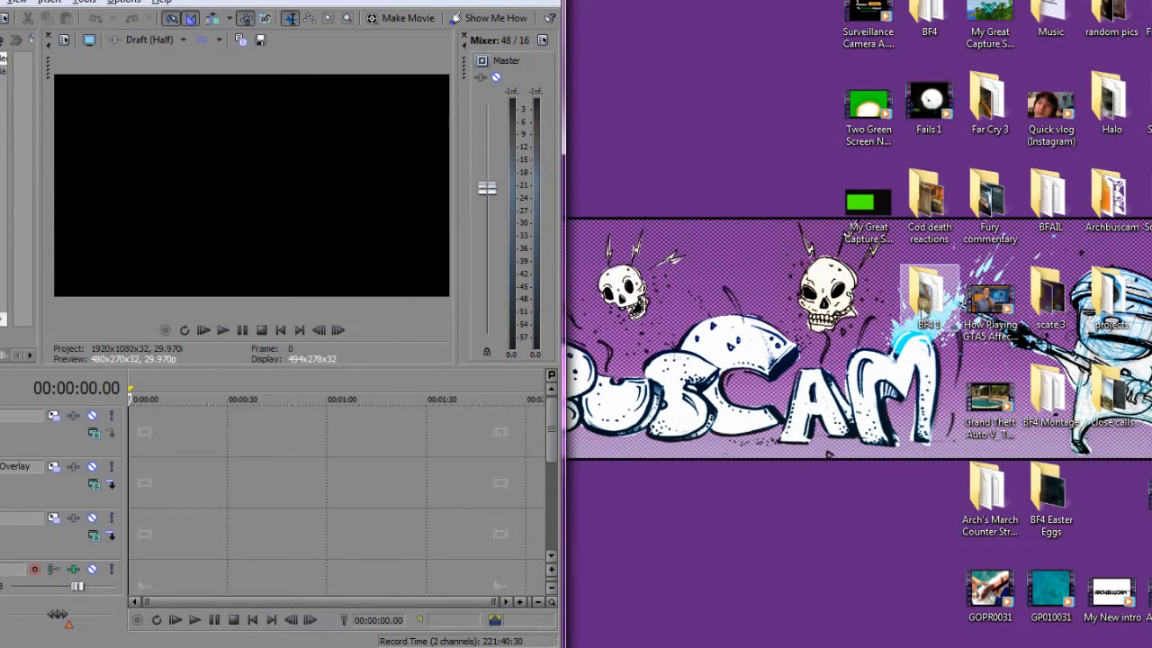
- Drag the Battlefield 4 capture MP4 from the BF4 folder onto the timeline
double_click(929, 297)
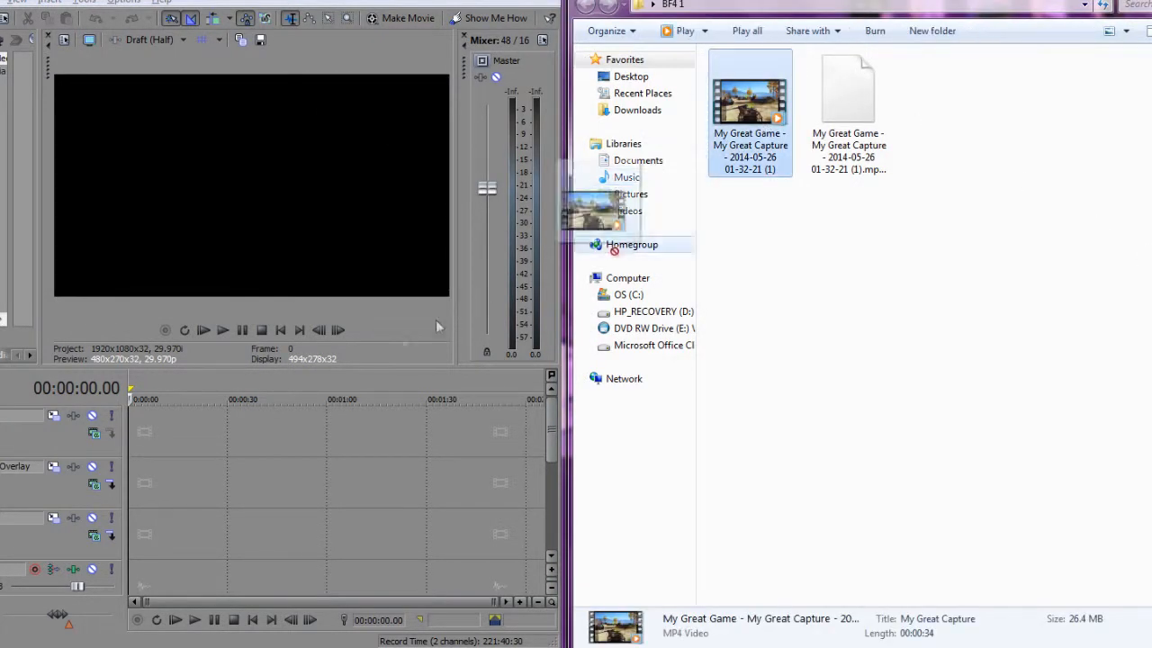
left_click_drag(749, 99, 169, 432)
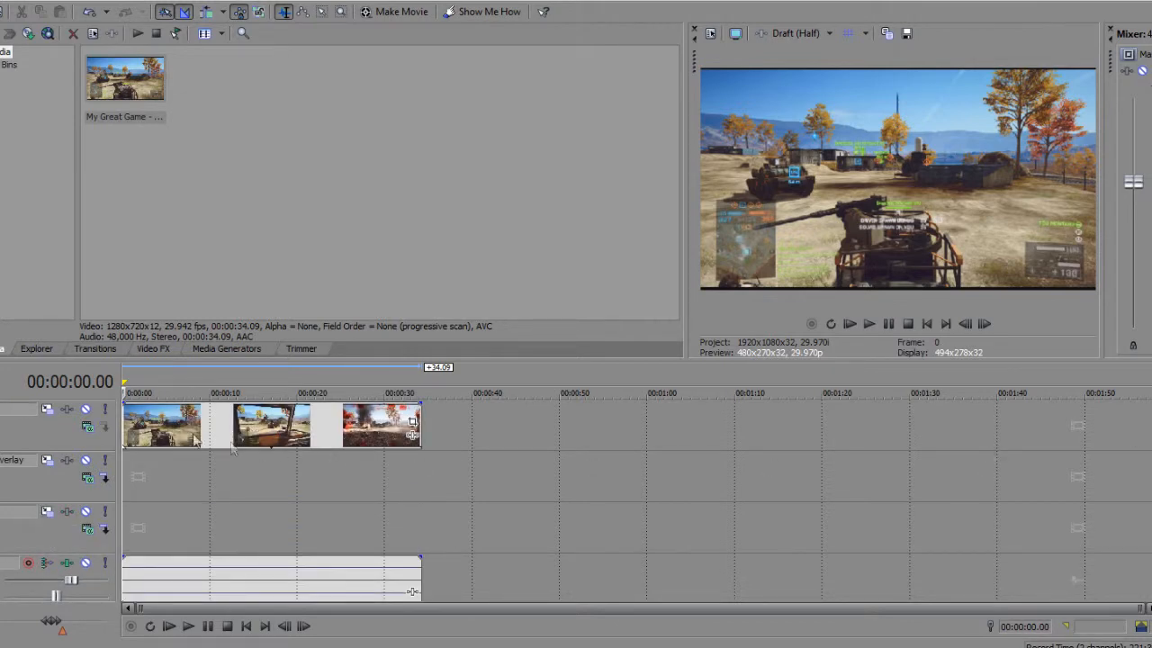
left_click_drag(270, 425, 270, 475)
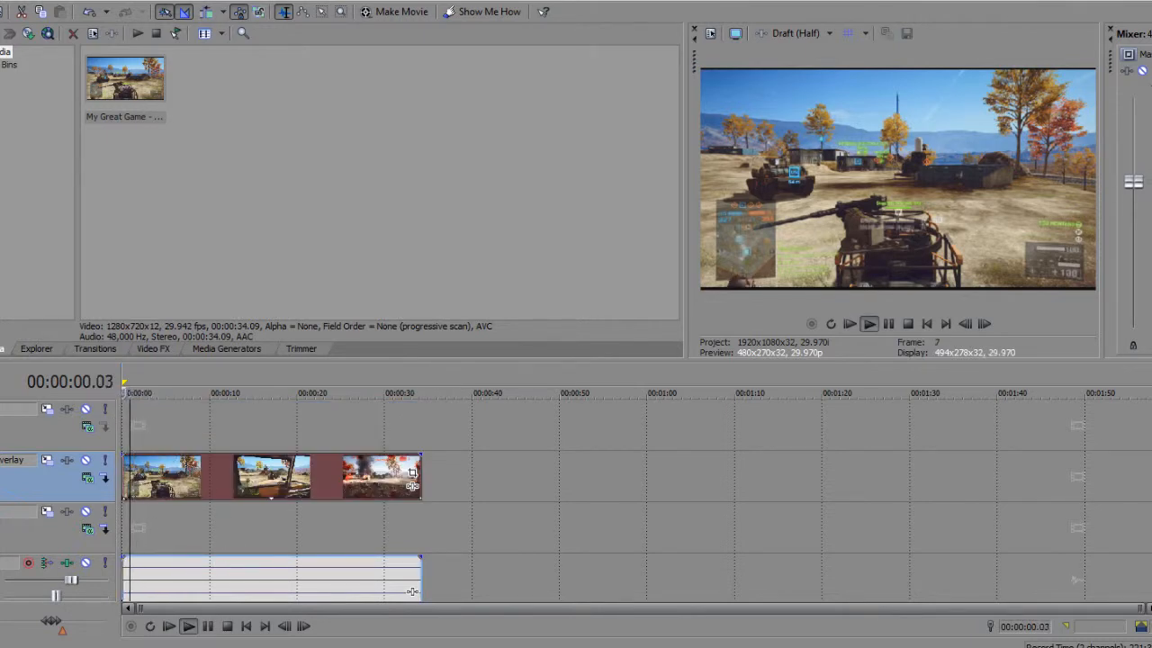
- Insert a text media on a new track reading 'COW!' and select the text
right_click(140, 428)
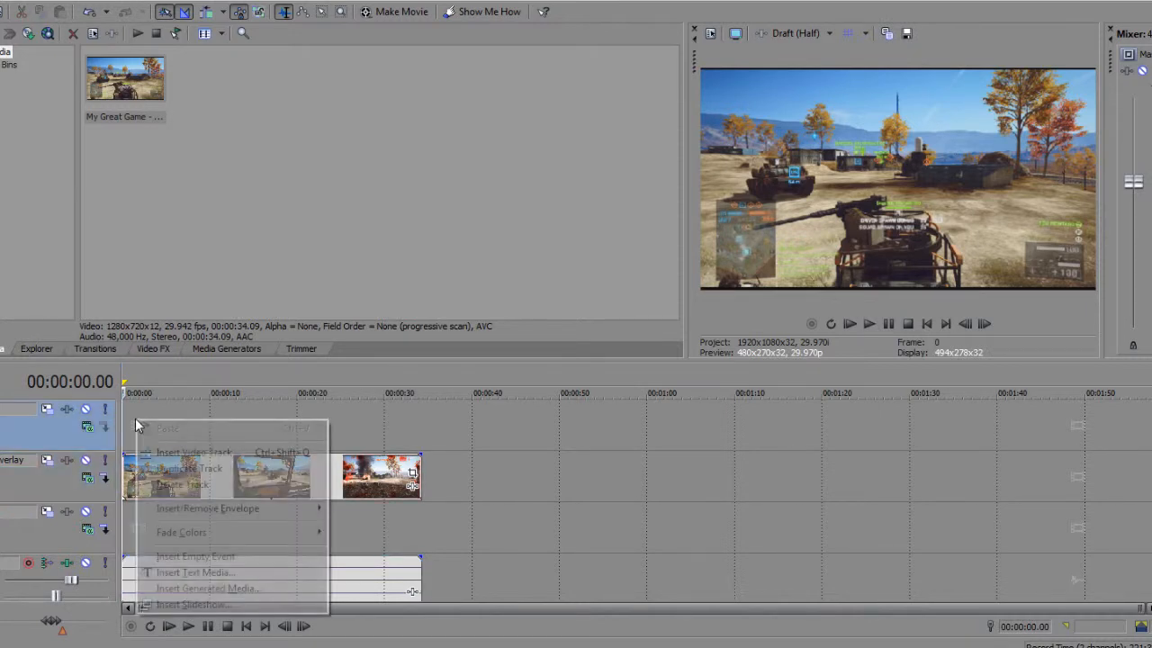
mouse_move(216, 572)
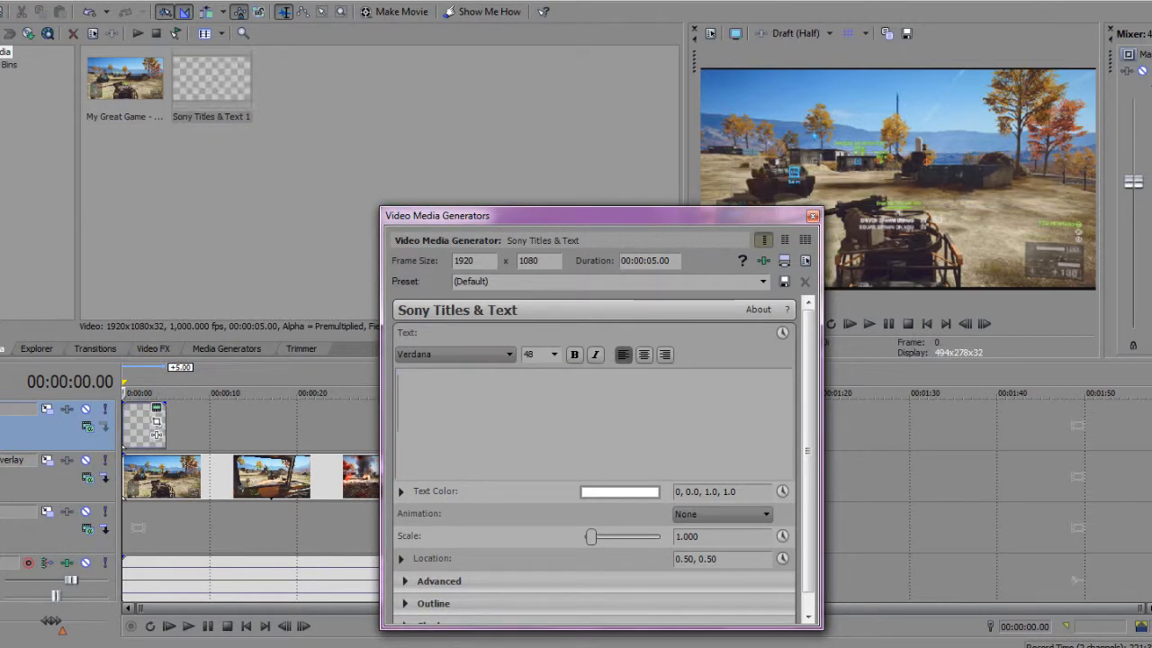
type("CO")
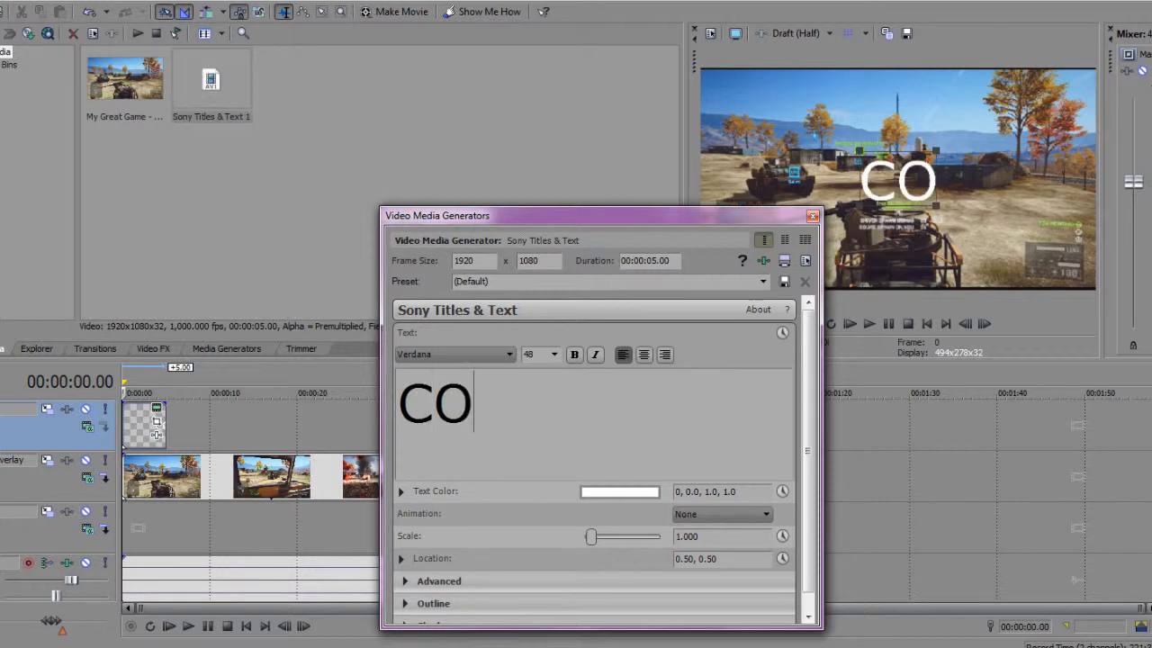
type("W!")
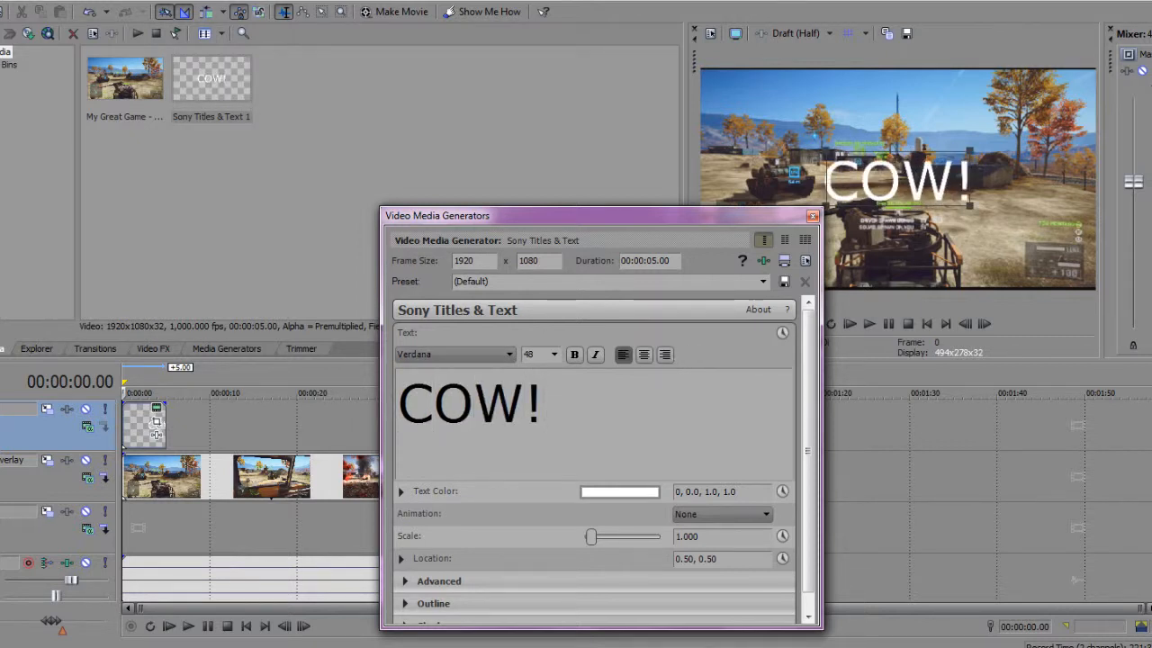
triple_click(468, 403)
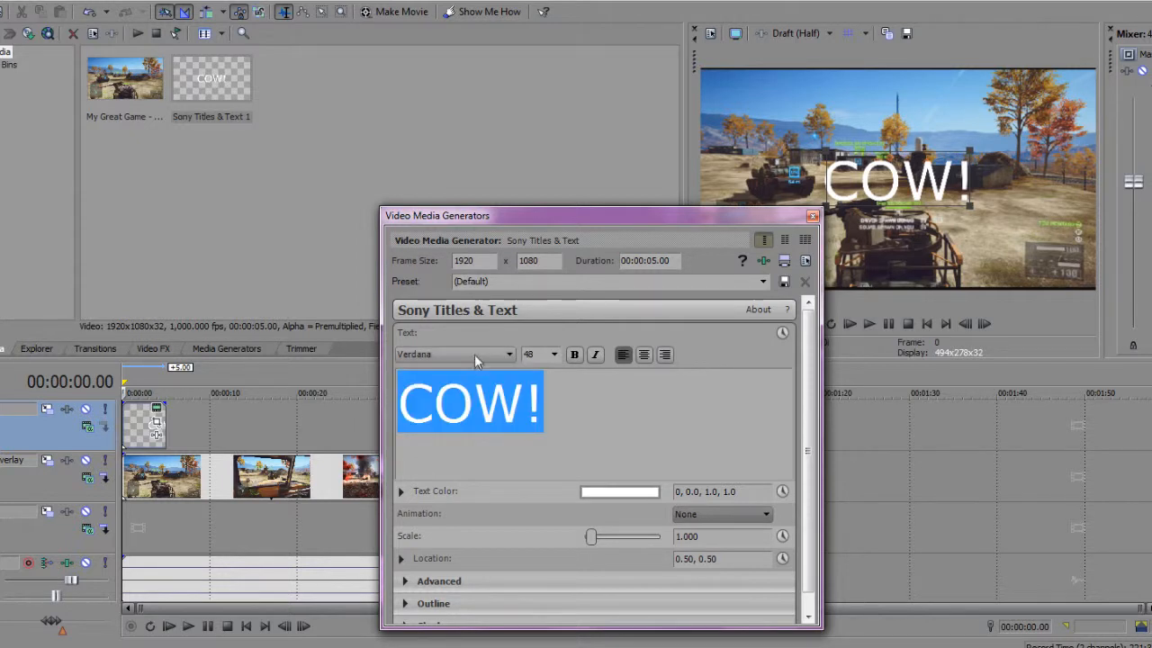
- Set the COW! title to the Painters font with a pink text colour
left_click(508, 353)
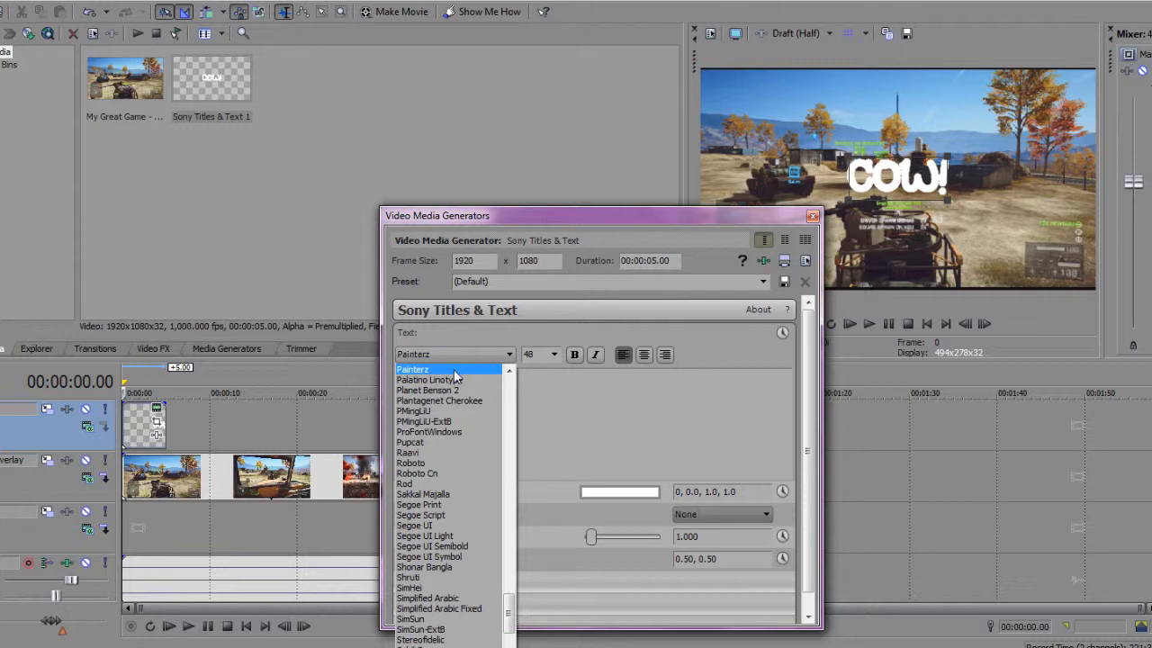
left_click(412, 369)
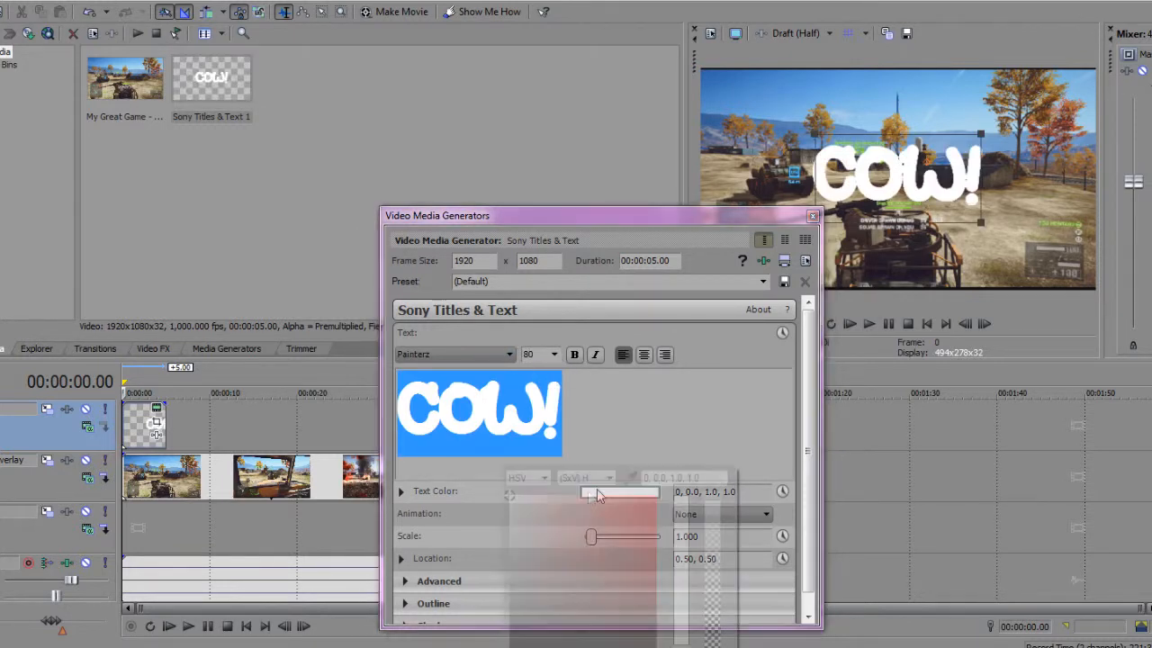
left_click(619, 491)
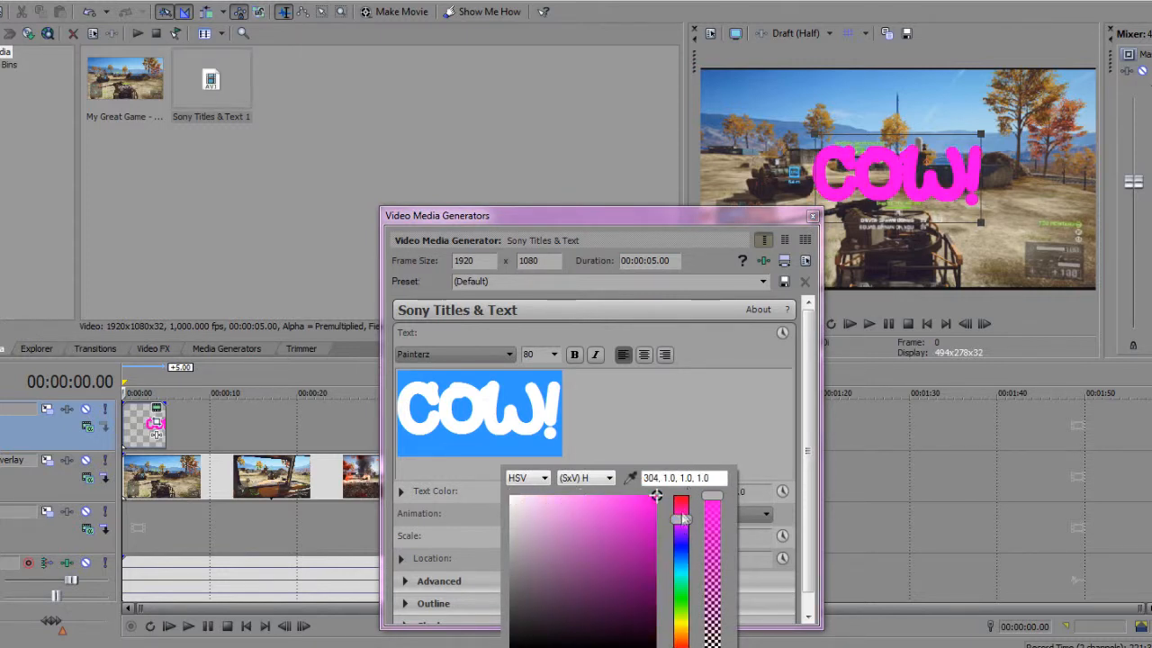
left_click_drag(680, 515, 681, 598)
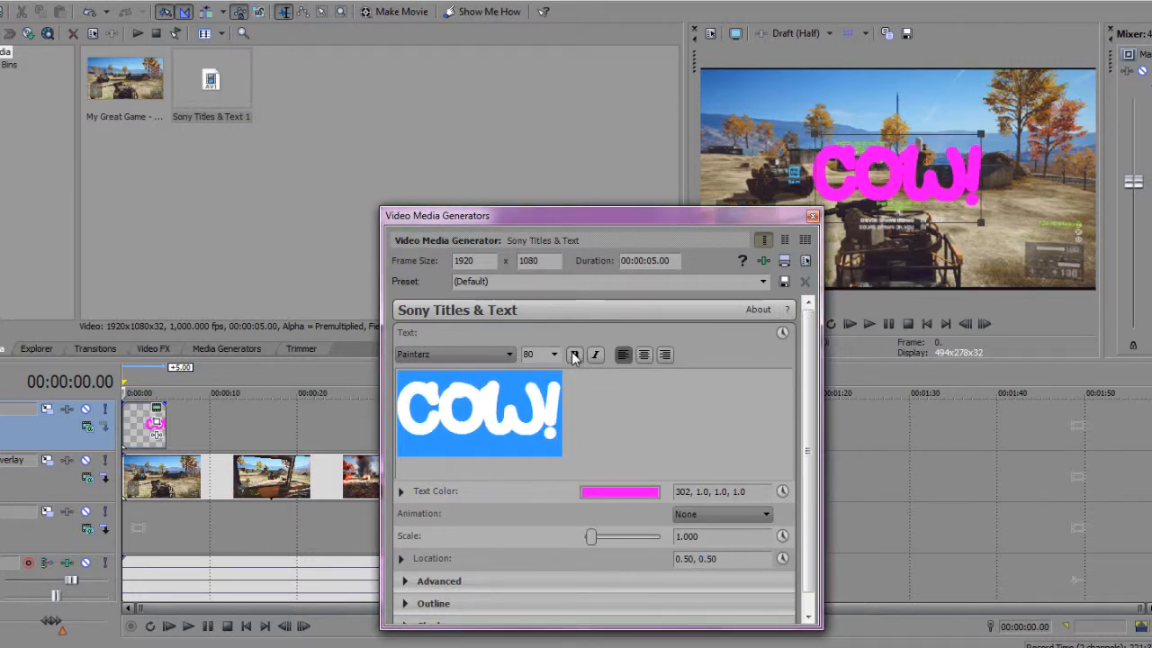
- Keep the title left-aligned and apply the Popup animation to it
left_click(644, 353)
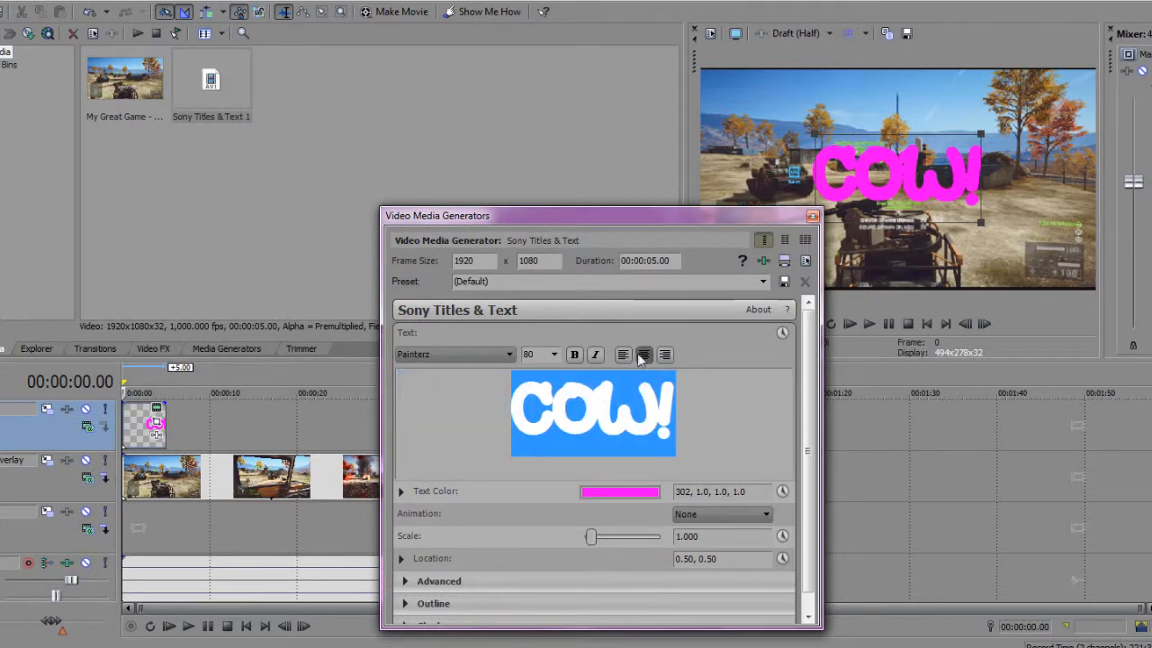
left_click(623, 353)
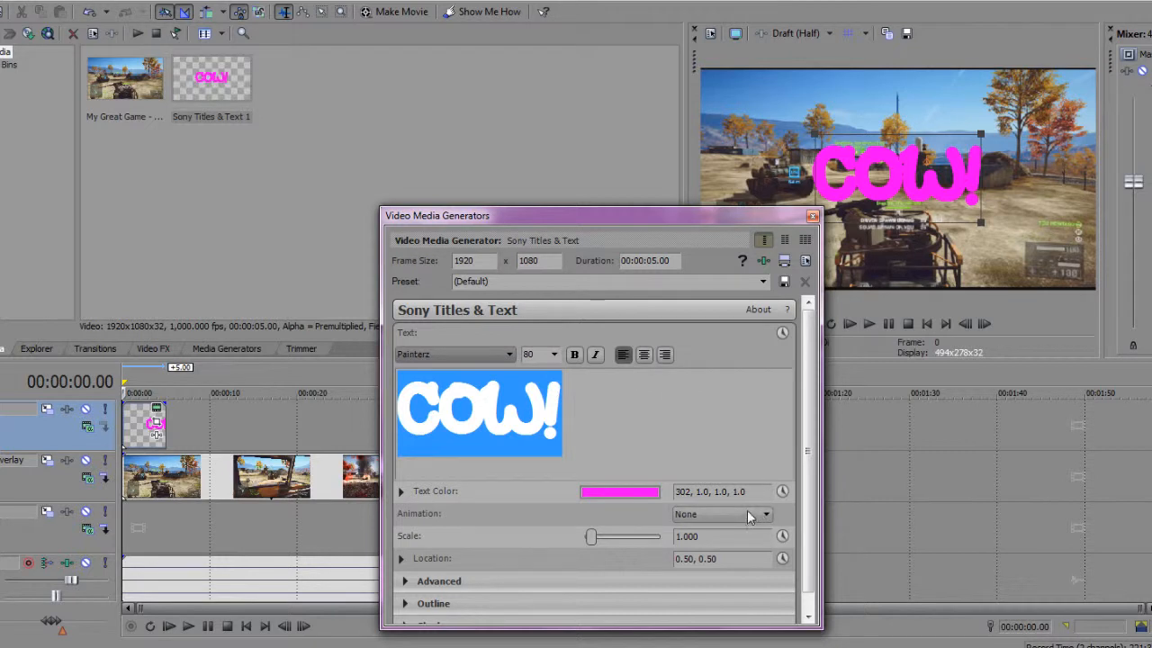
left_click(766, 514)
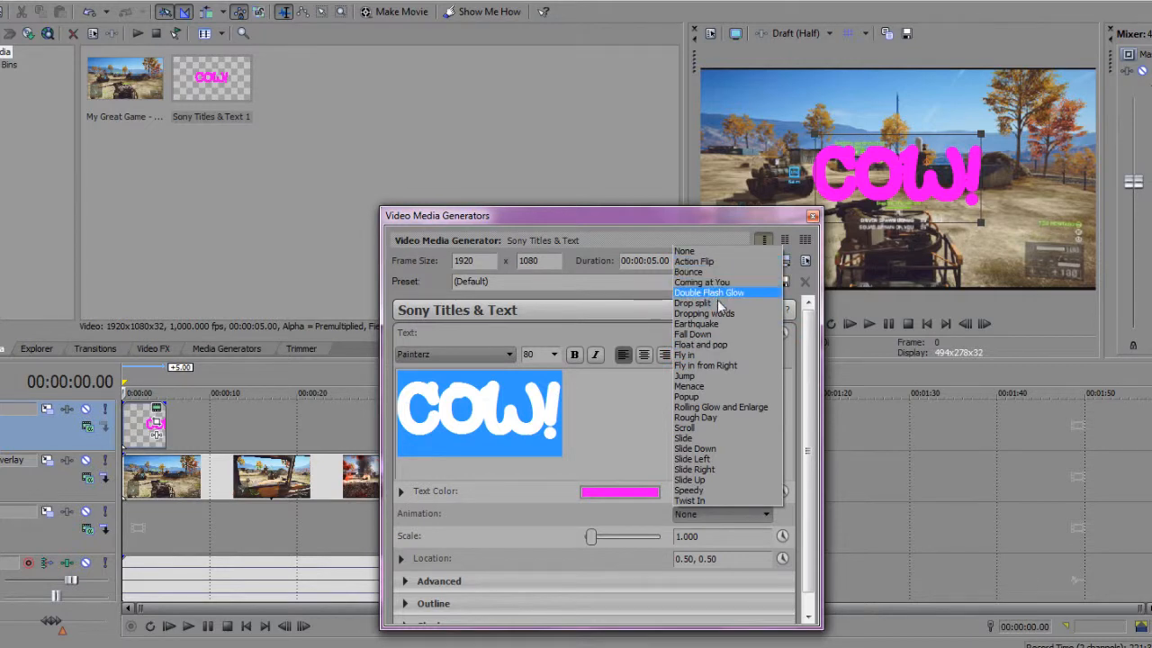
left_click(686, 396)
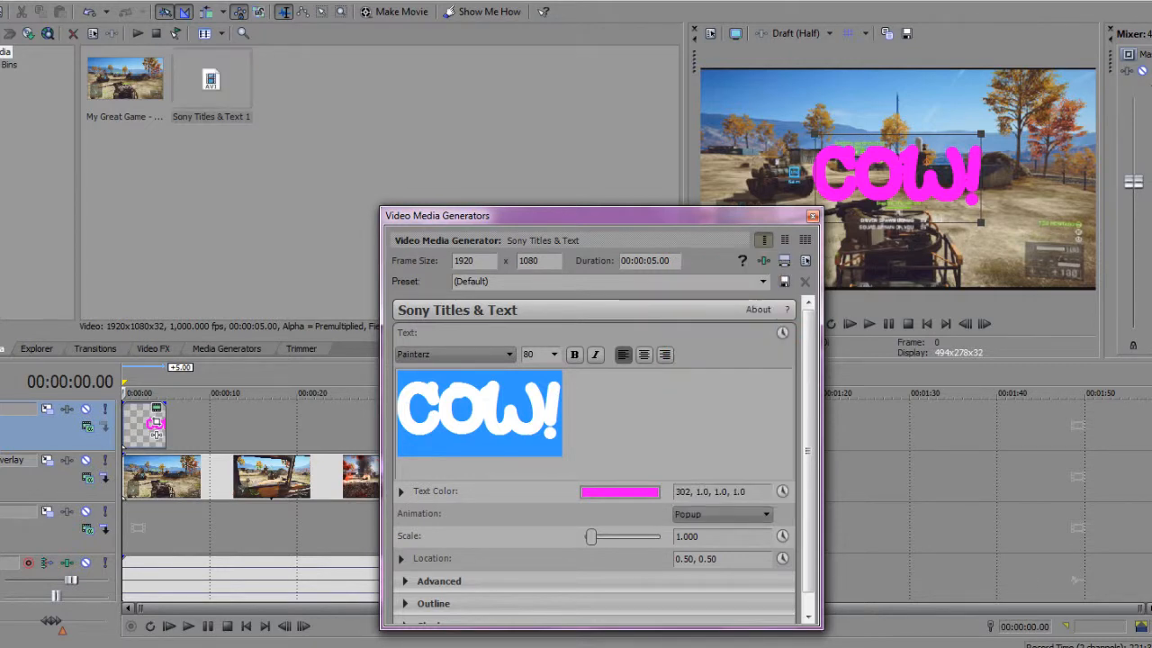
mouse_move(958, 232)
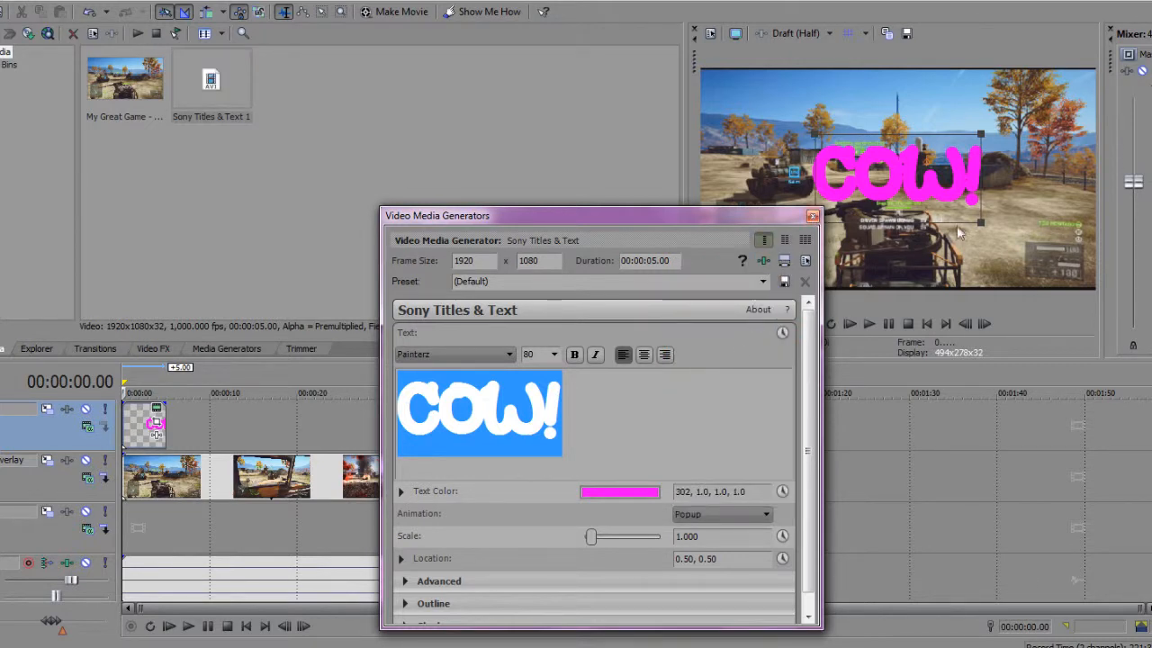
mouse_move(812, 216)
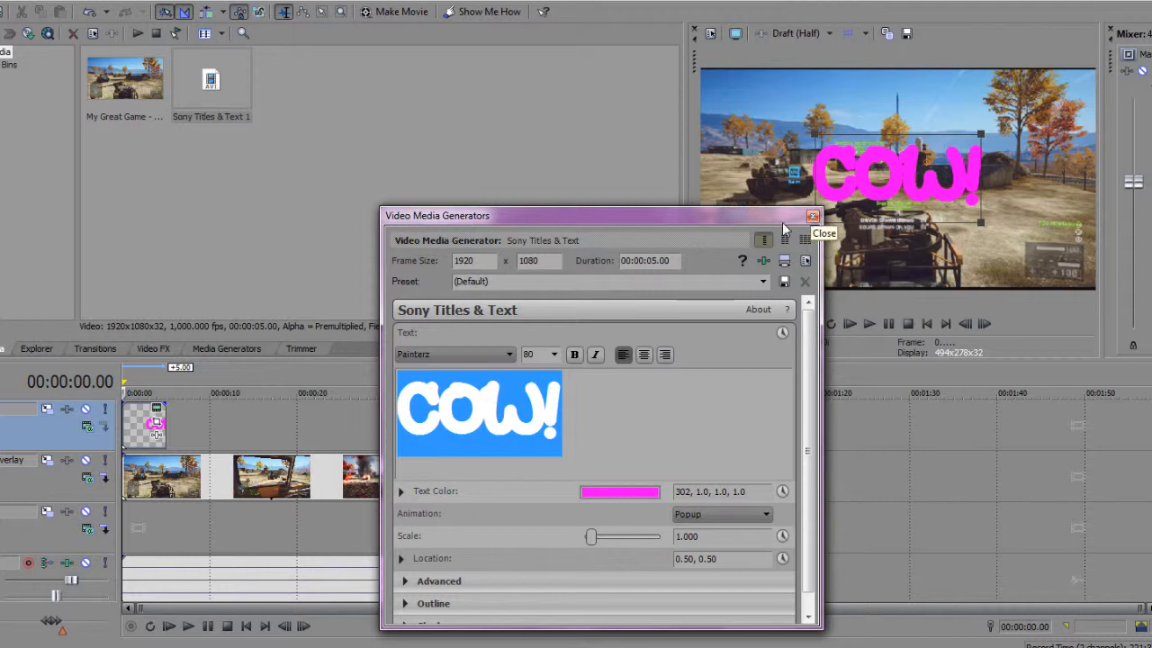
- Close the Video Media Generators window and play the preview
left_click(811, 216)
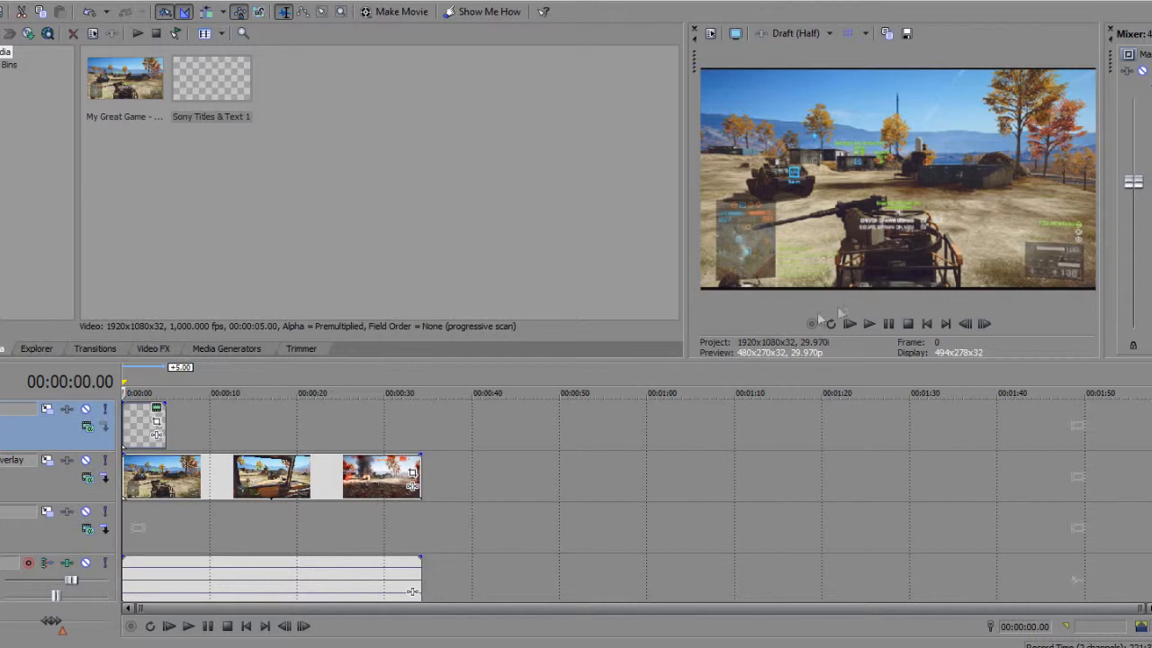
left_click(867, 324)
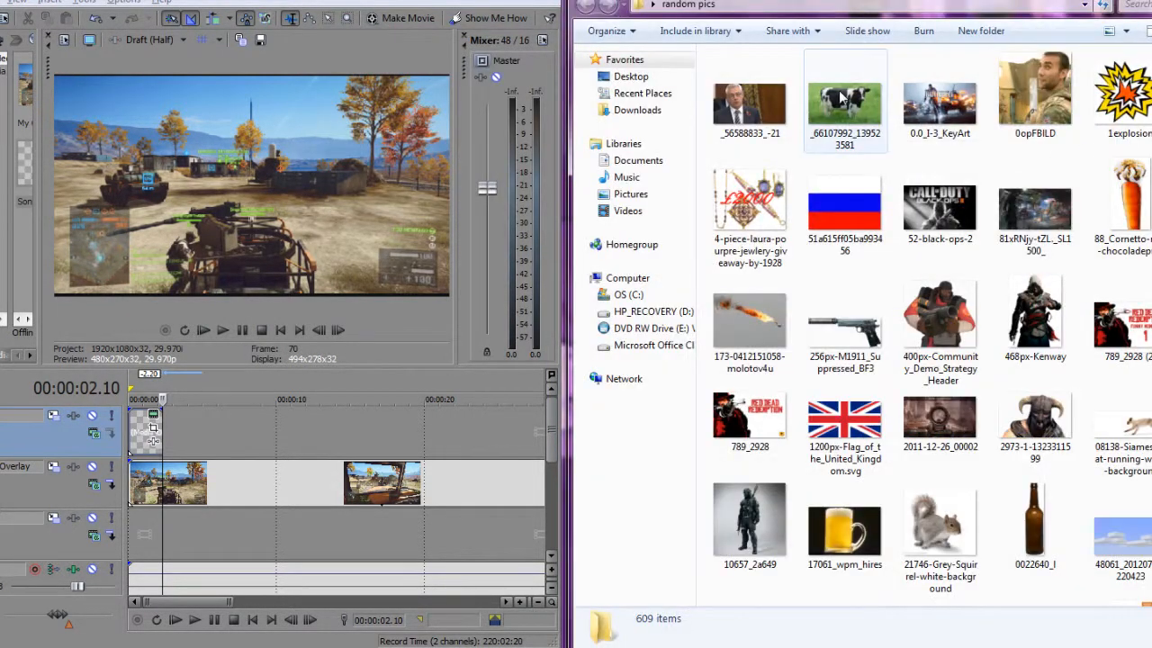
- Place the cow photo from the random pics folder on the top track at the playhead
left_click(844, 99)
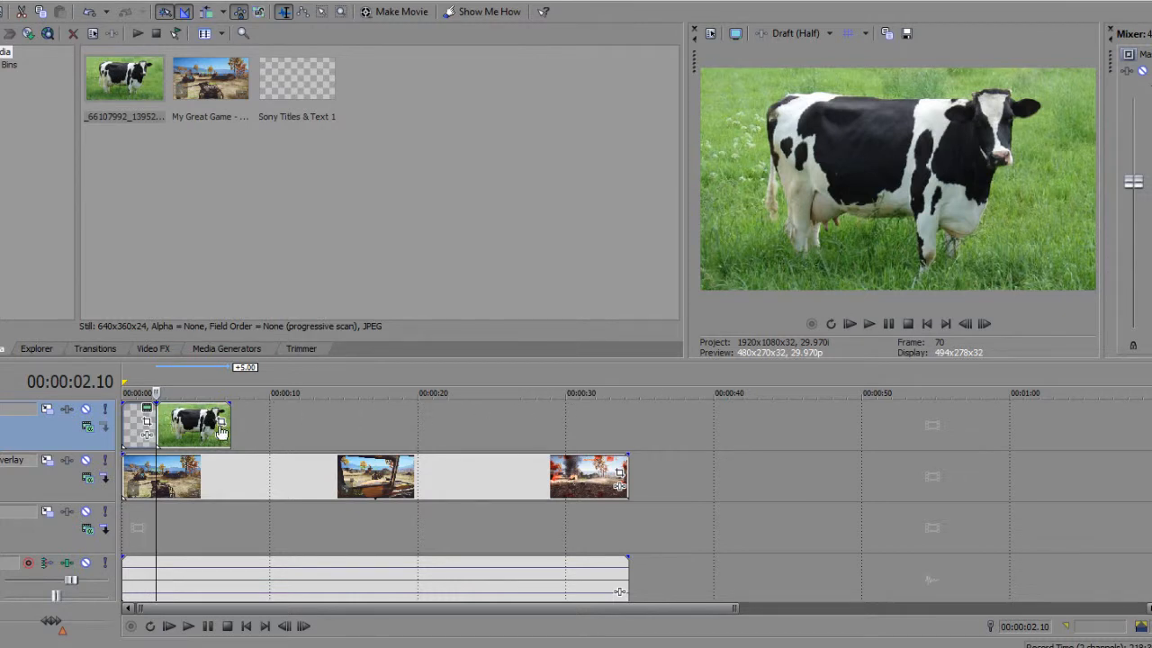
mouse_move(221, 430)
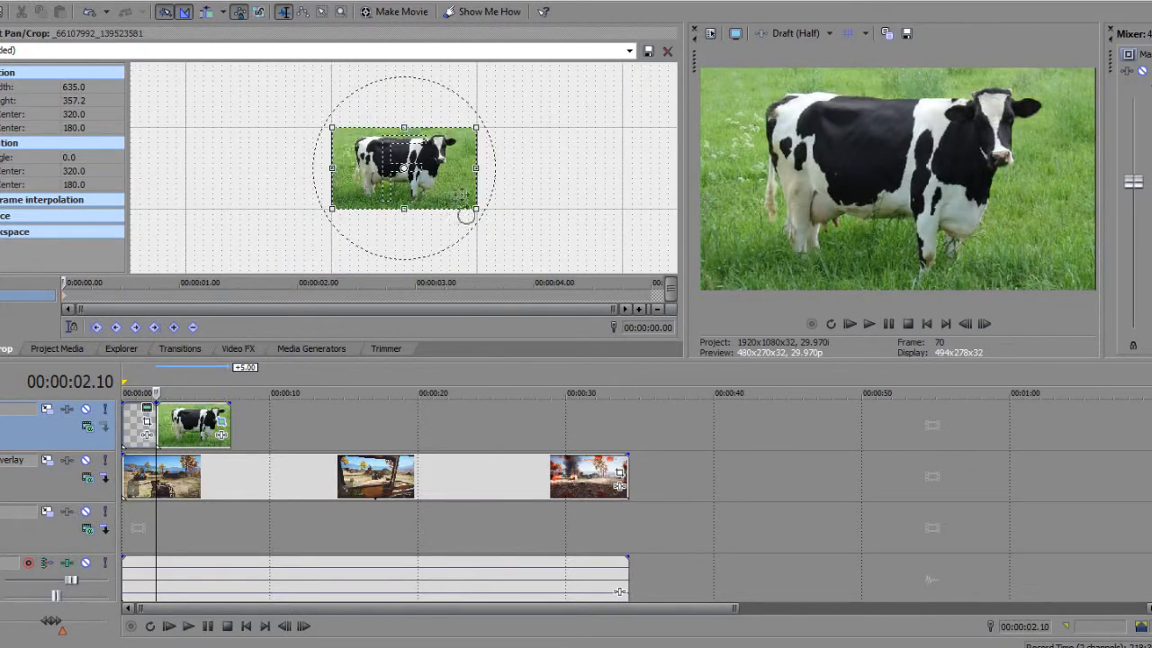
- Use Event Pan/Crop to shrink the cow photo and set it lower-right in the frame
left_click_drag(475, 130, 500, 116)
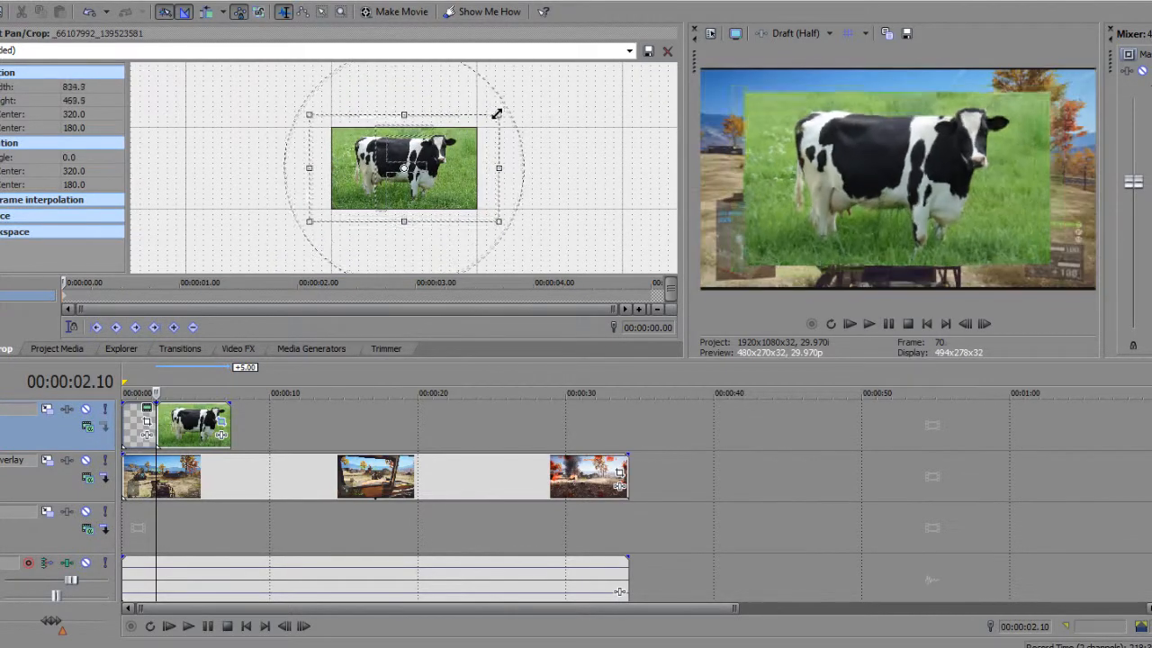
left_click_drag(497, 115, 572, 63)
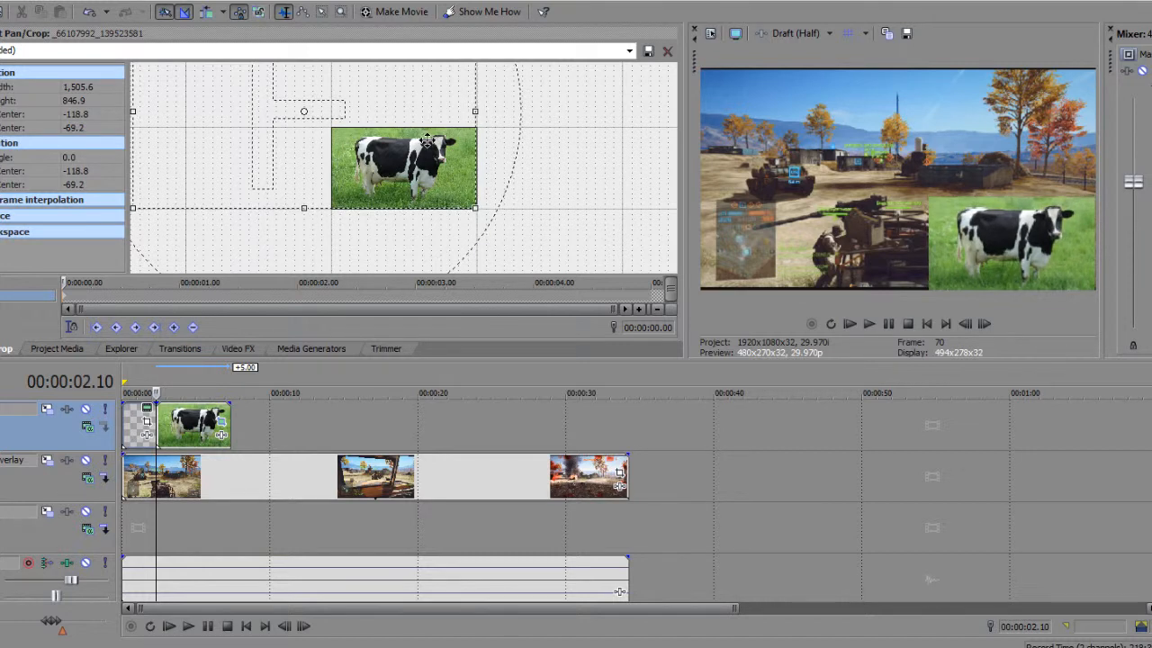
mouse_move(414, 158)
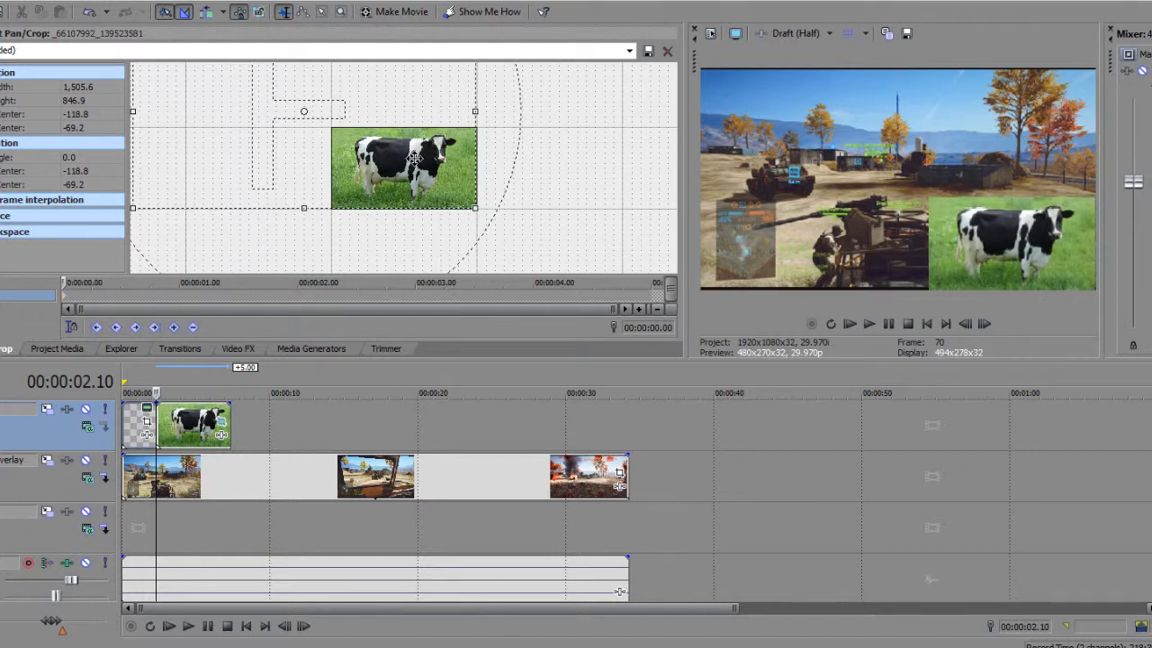
left_click_drag(405, 166, 421, 129)
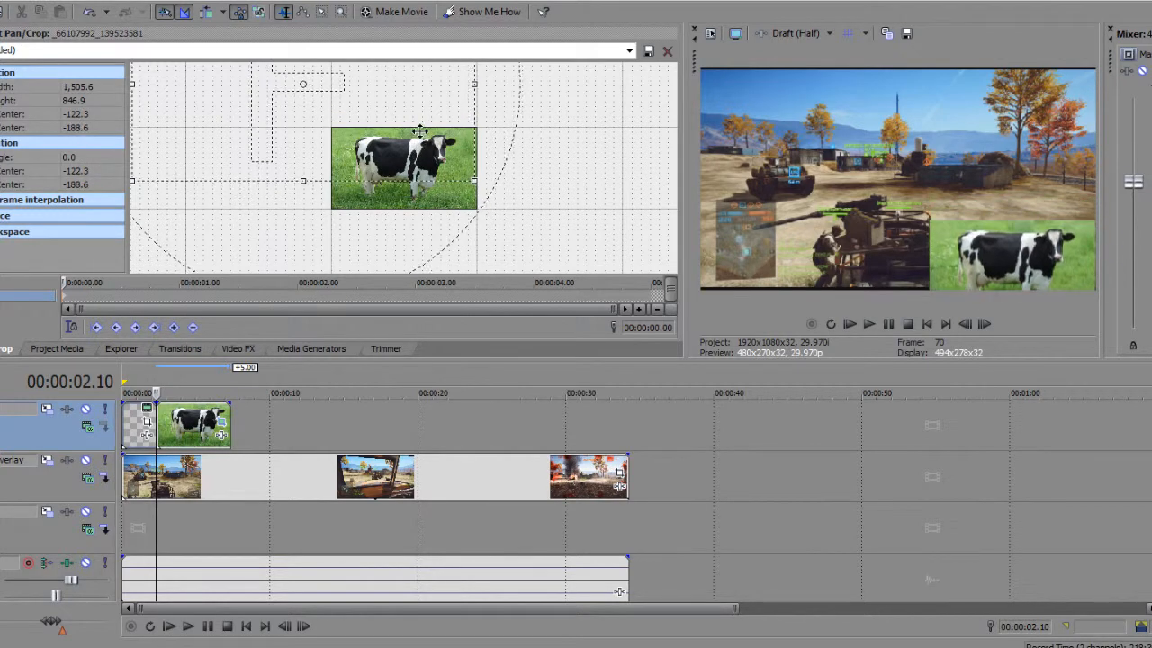
left_click_drag(421, 130, 421, 80)
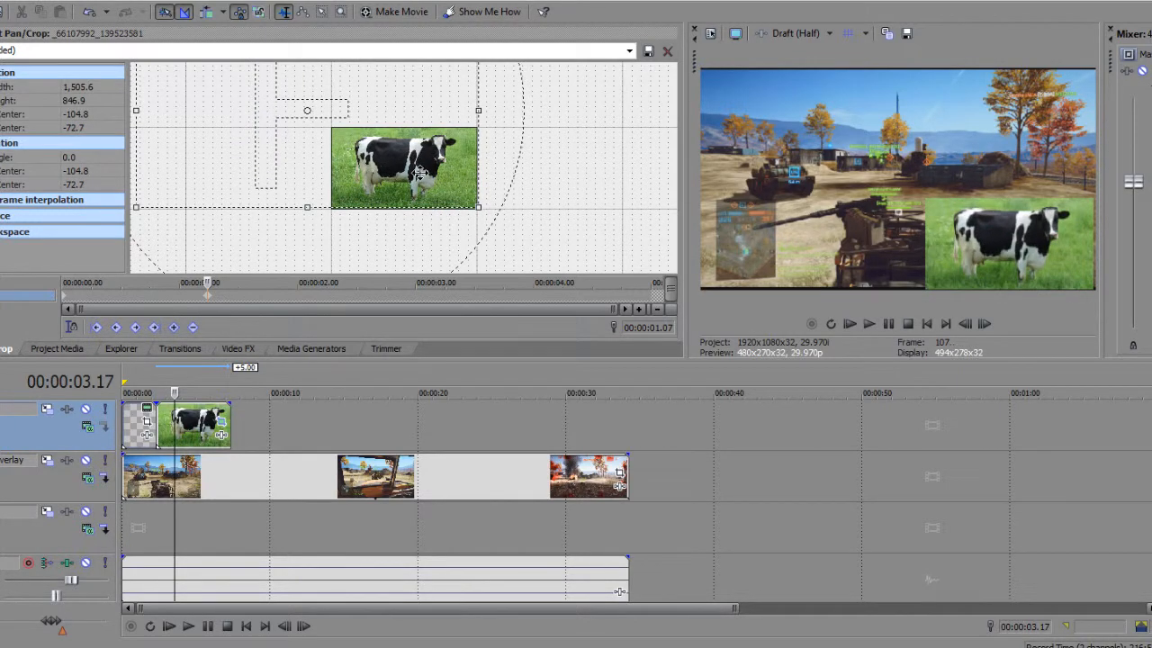
- At later Pan/Crop keyframes, nudge the cow's position and tilt it
left_click_drag(405, 180, 405, 171)
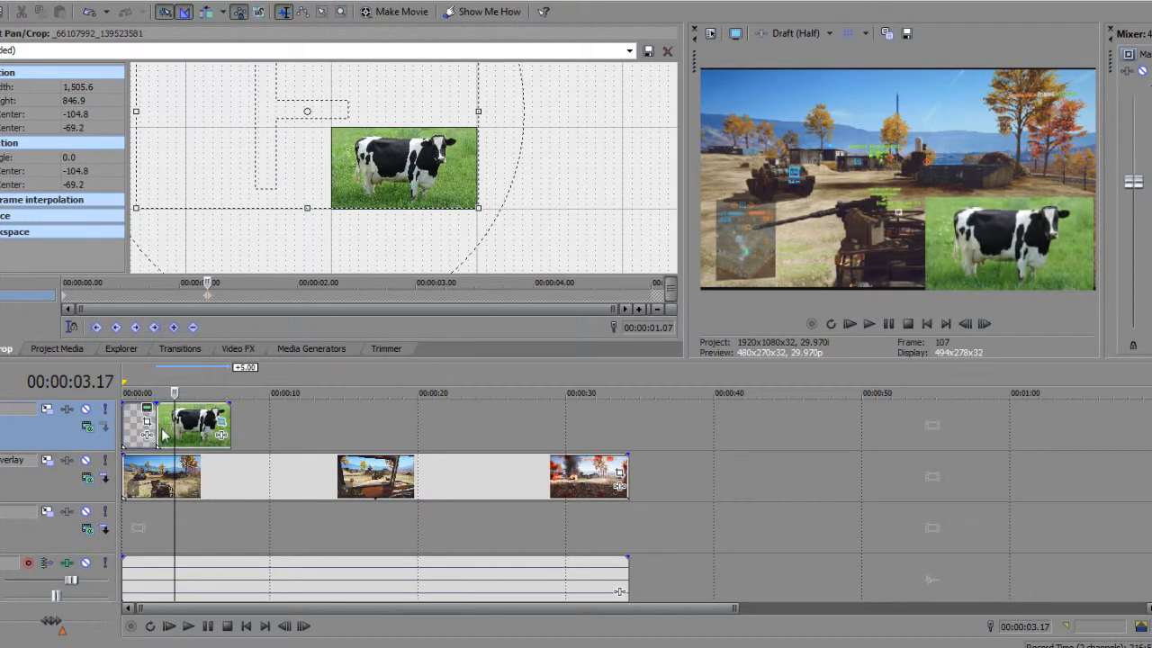
left_click(887, 324)
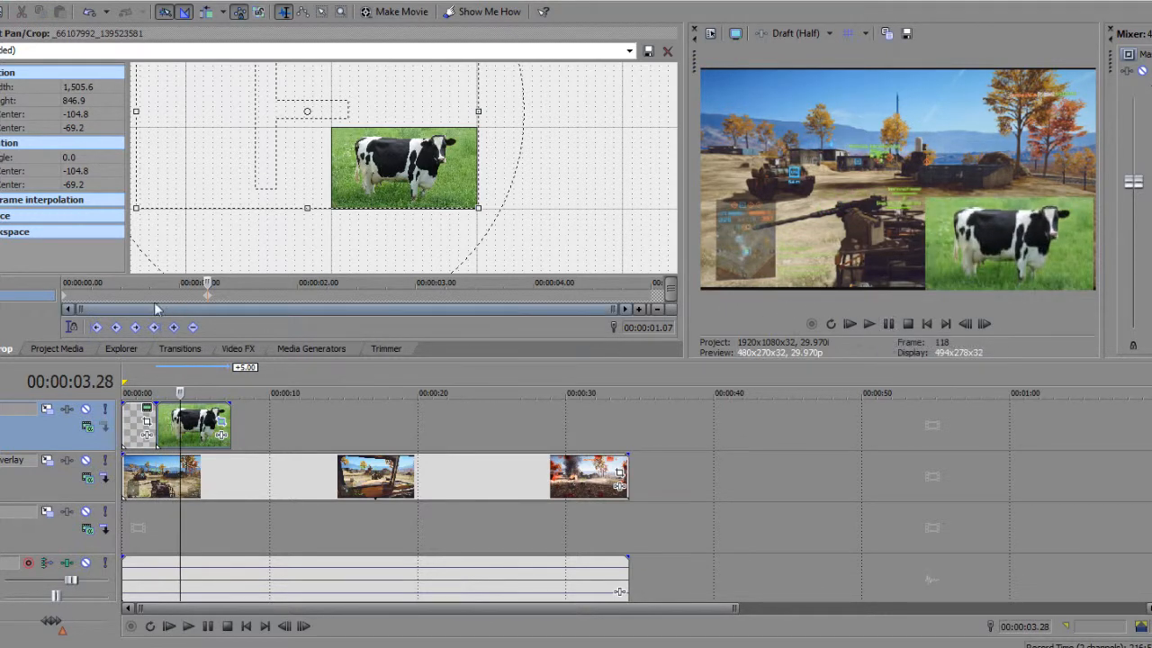
mouse_move(212, 302)
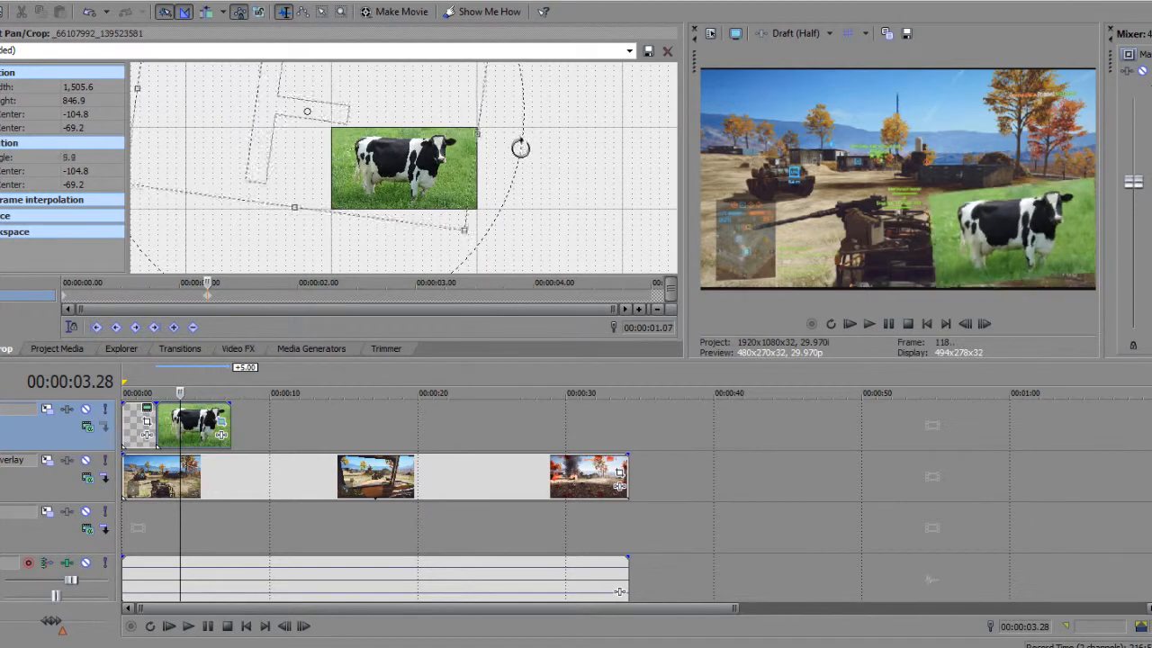
left_click_drag(520, 147, 529, 119)
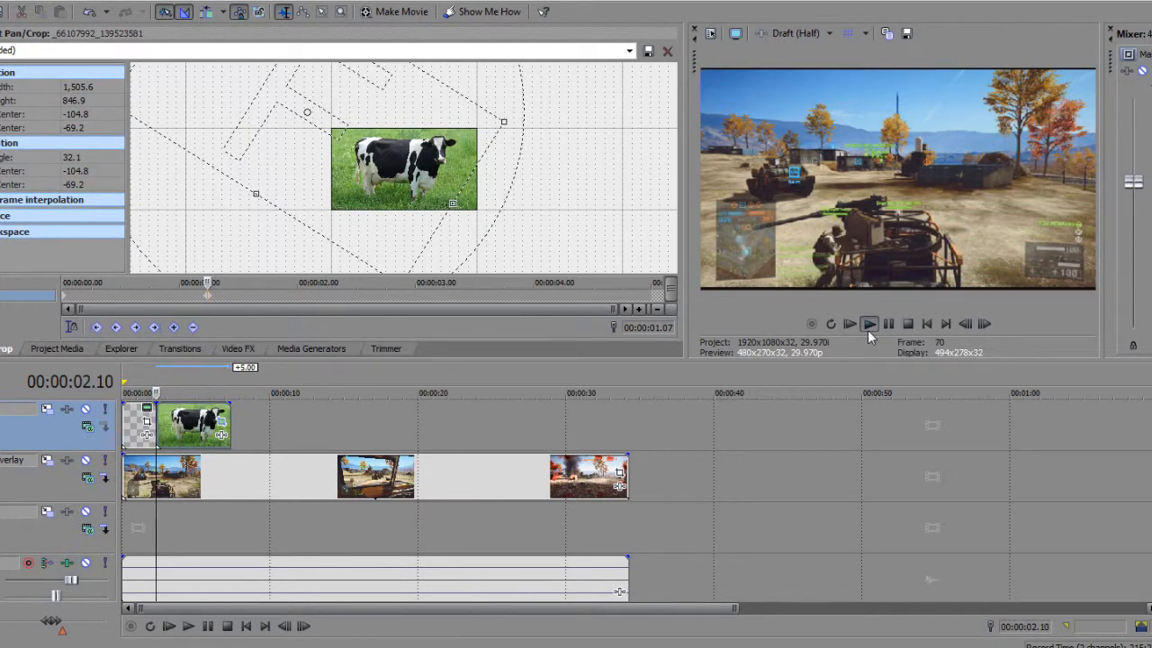
- Preview the clip, then move the COW! title onto the track above the cow photo
left_click(868, 324)
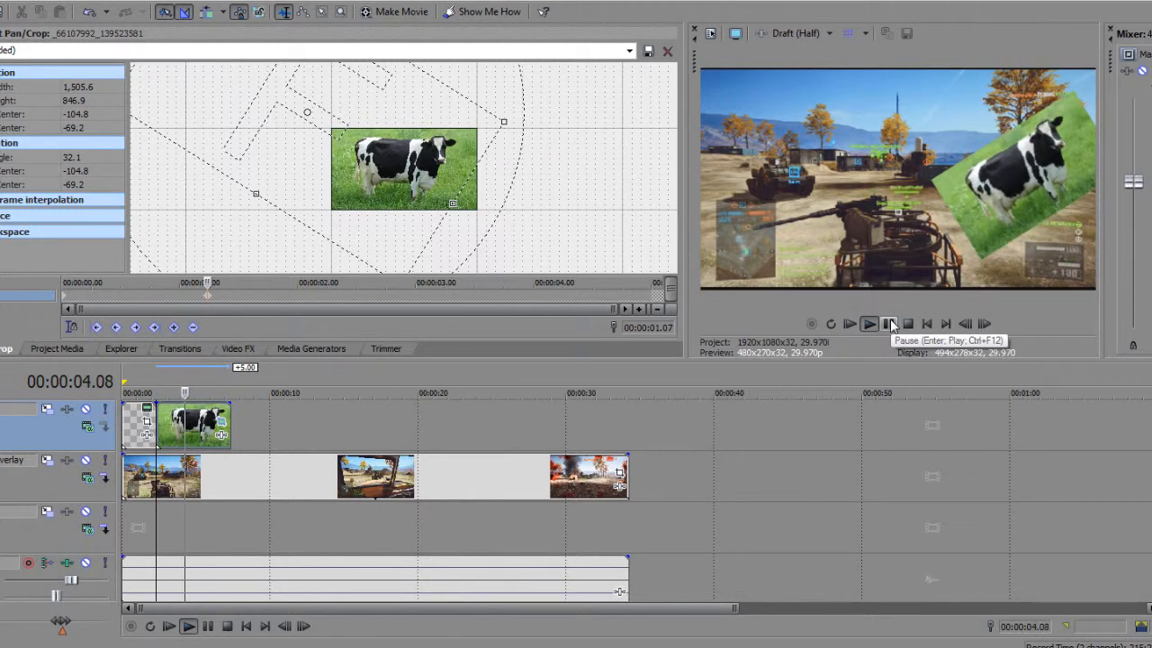
left_click(849, 324)
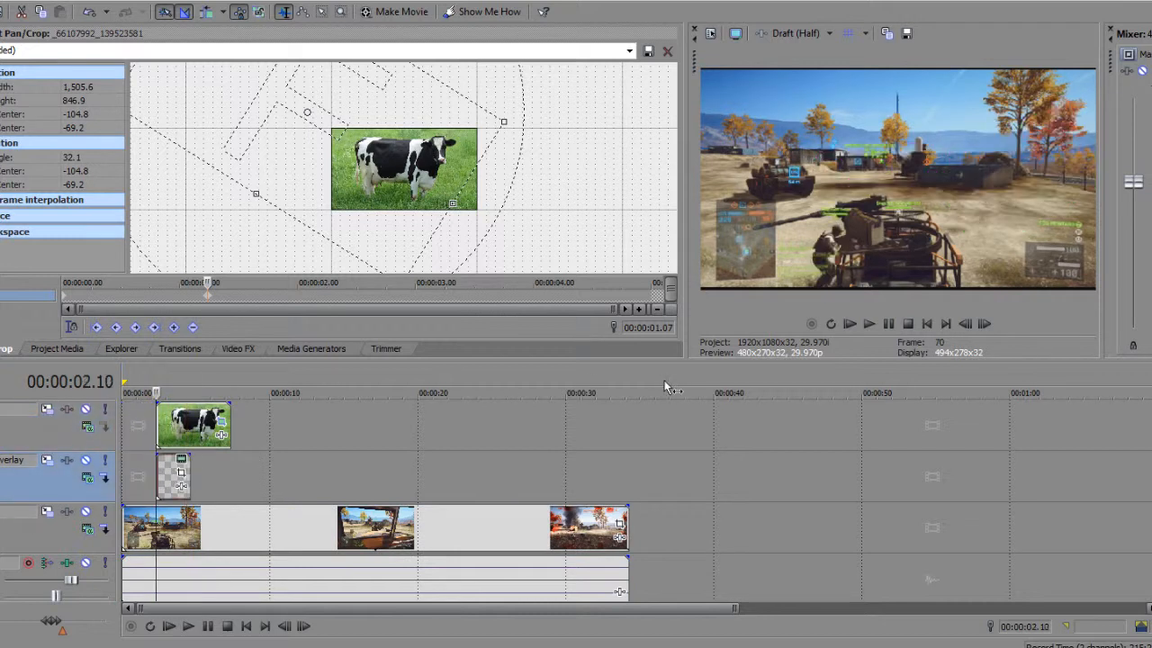
left_click(868, 324)
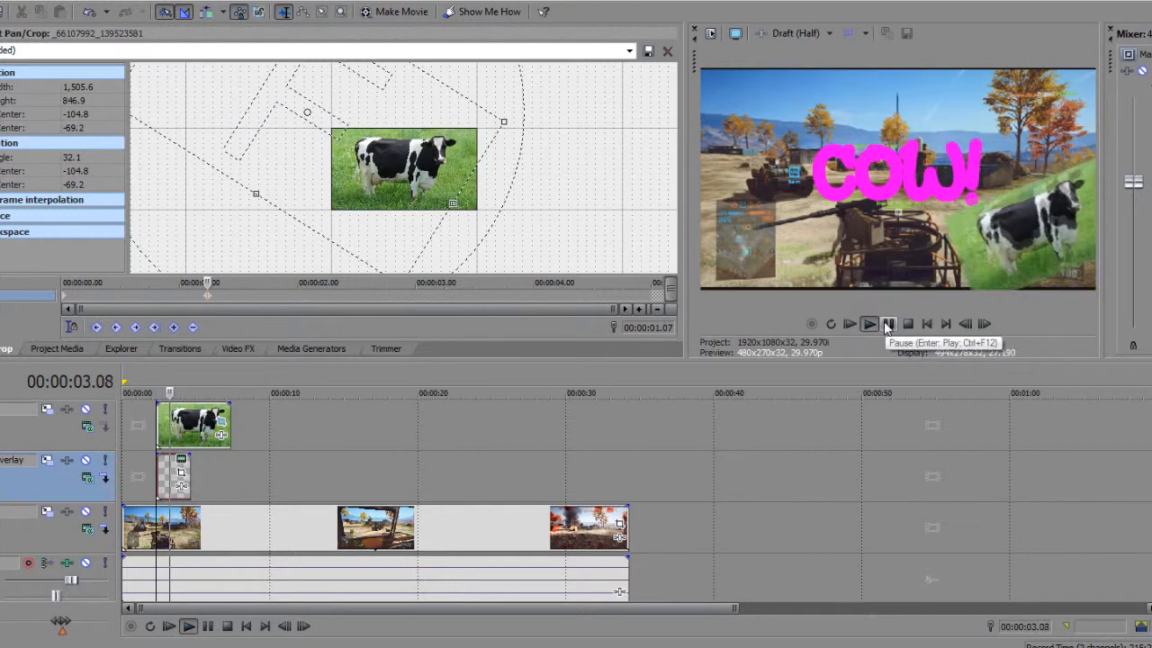
left_click(850, 324)
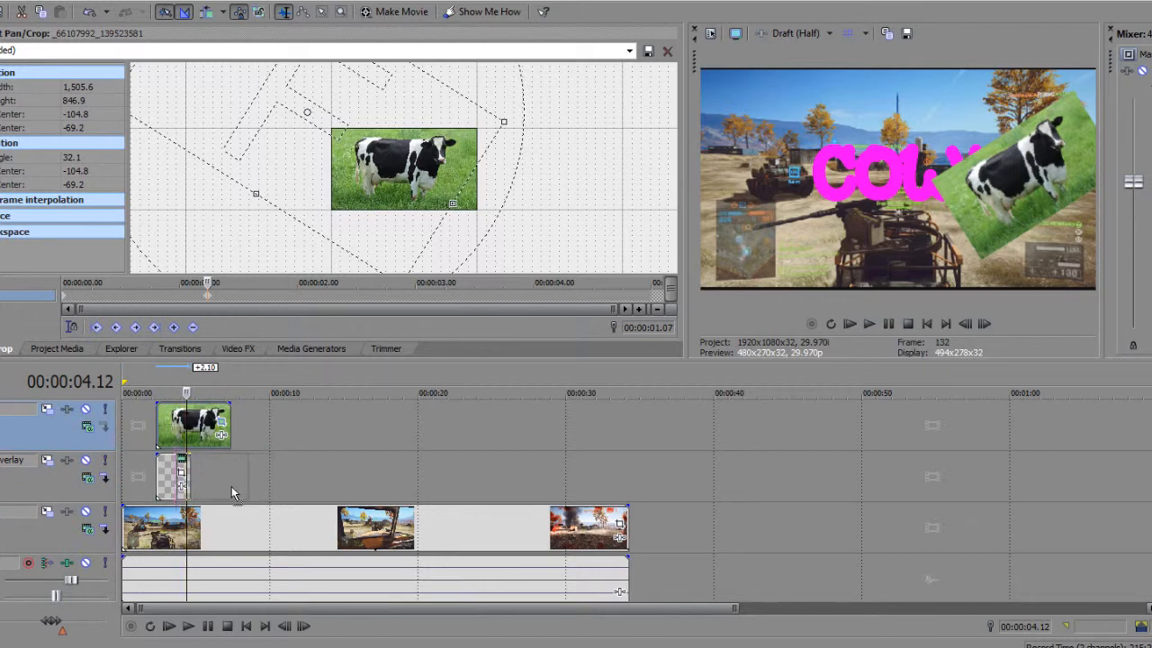
left_click_drag(194, 424, 230, 477)
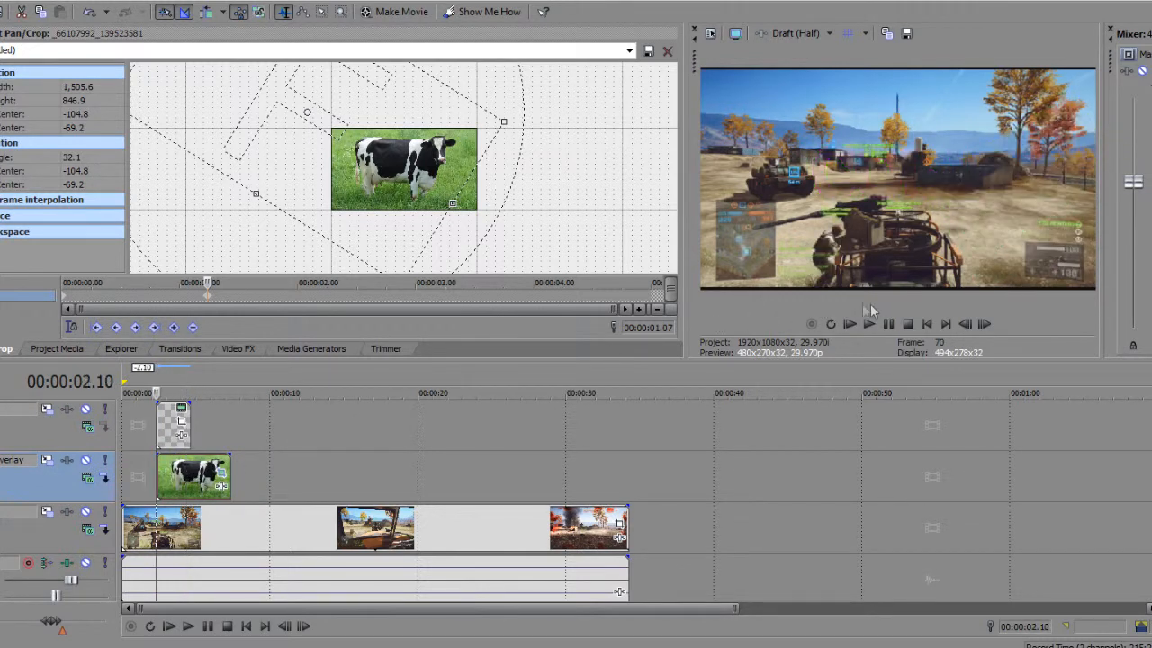
mouse_move(867, 324)
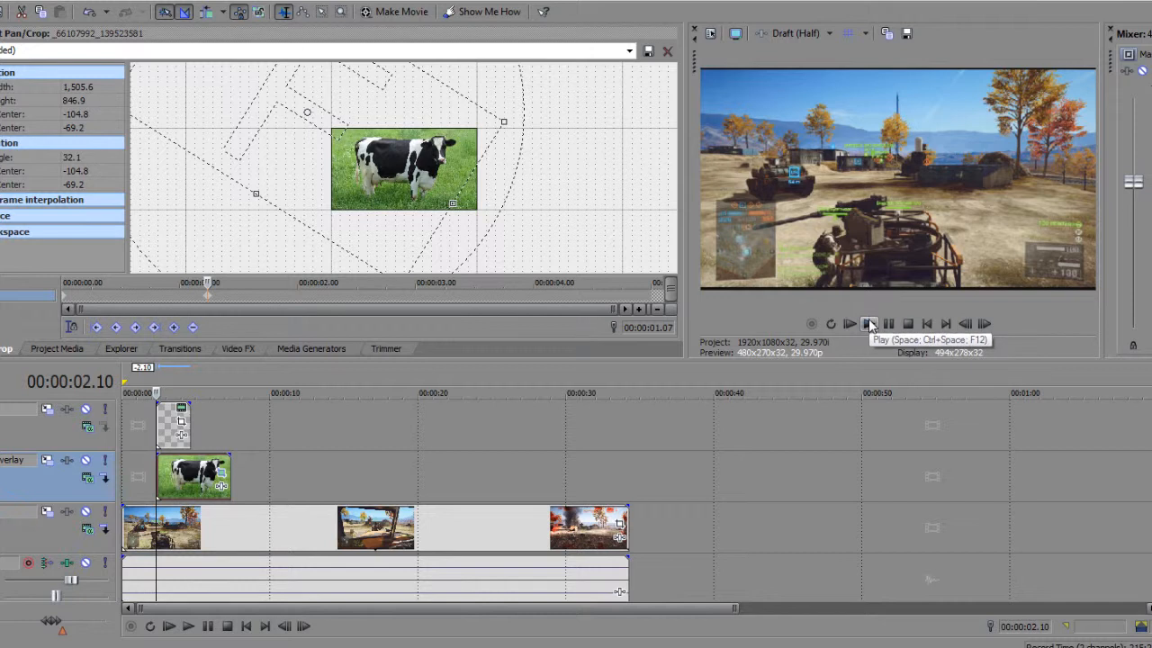
left_click(850, 324)
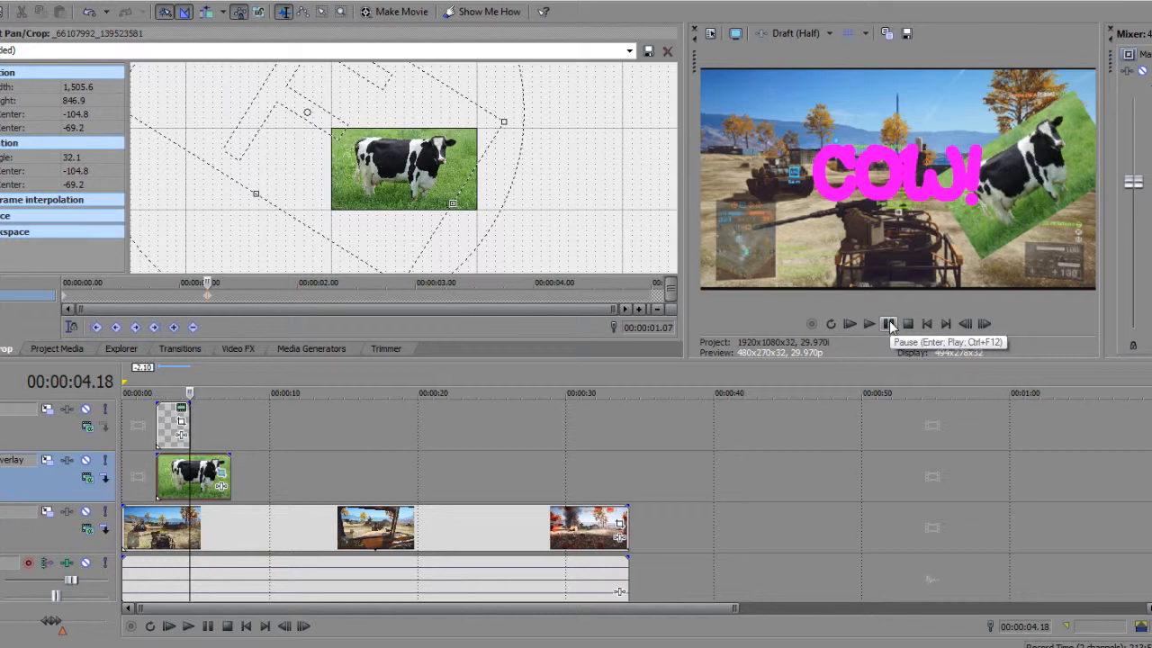
mouse_move(889, 324)
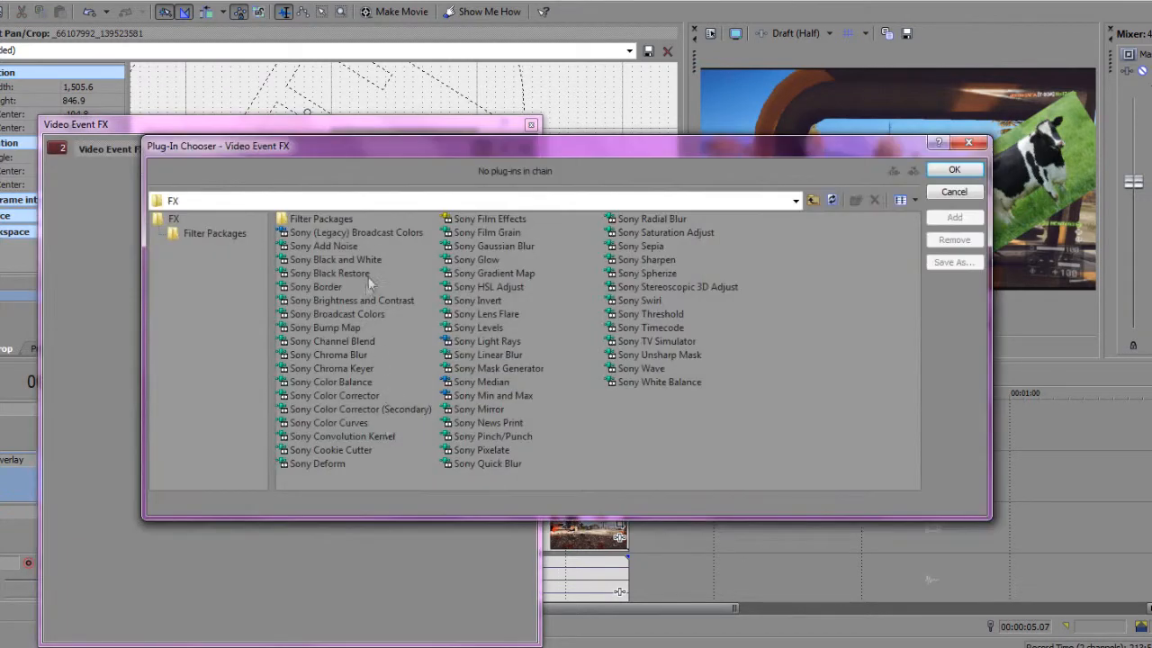
mouse_move(327, 396)
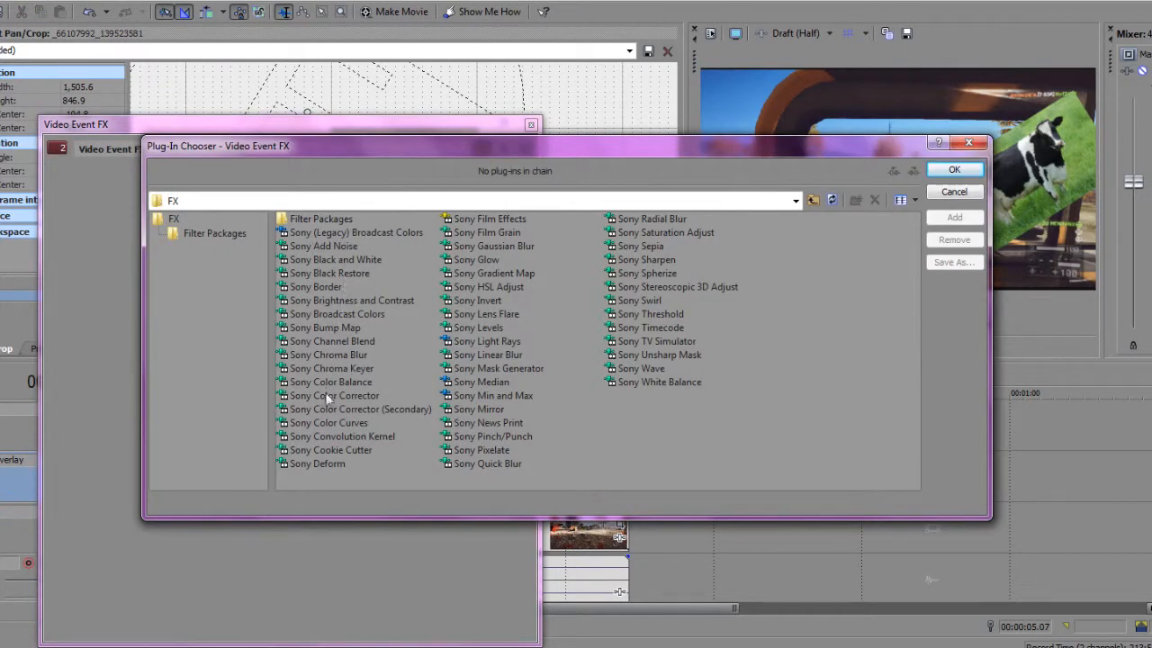
mouse_move(471, 450)
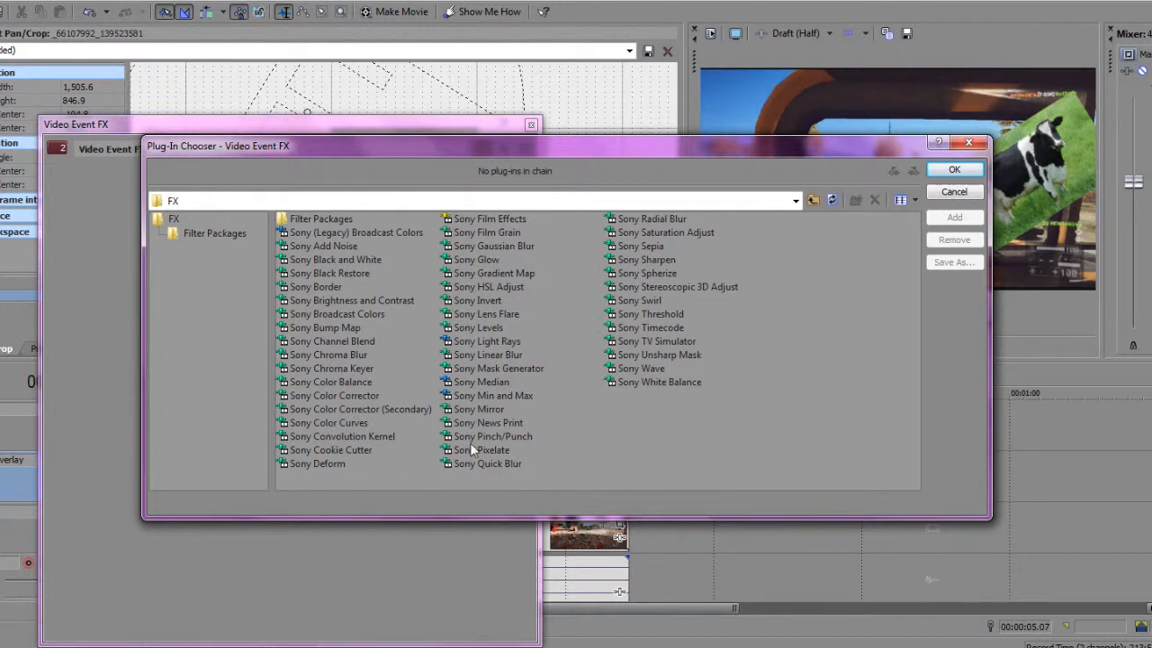
mouse_move(686, 333)
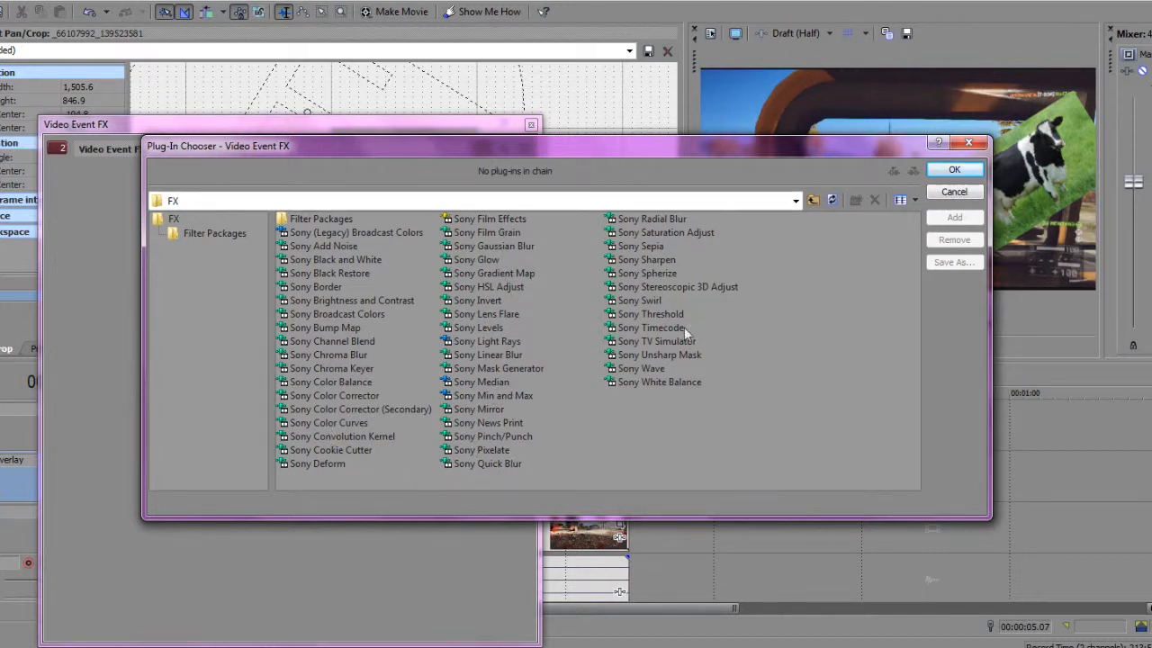
mouse_move(363, 360)
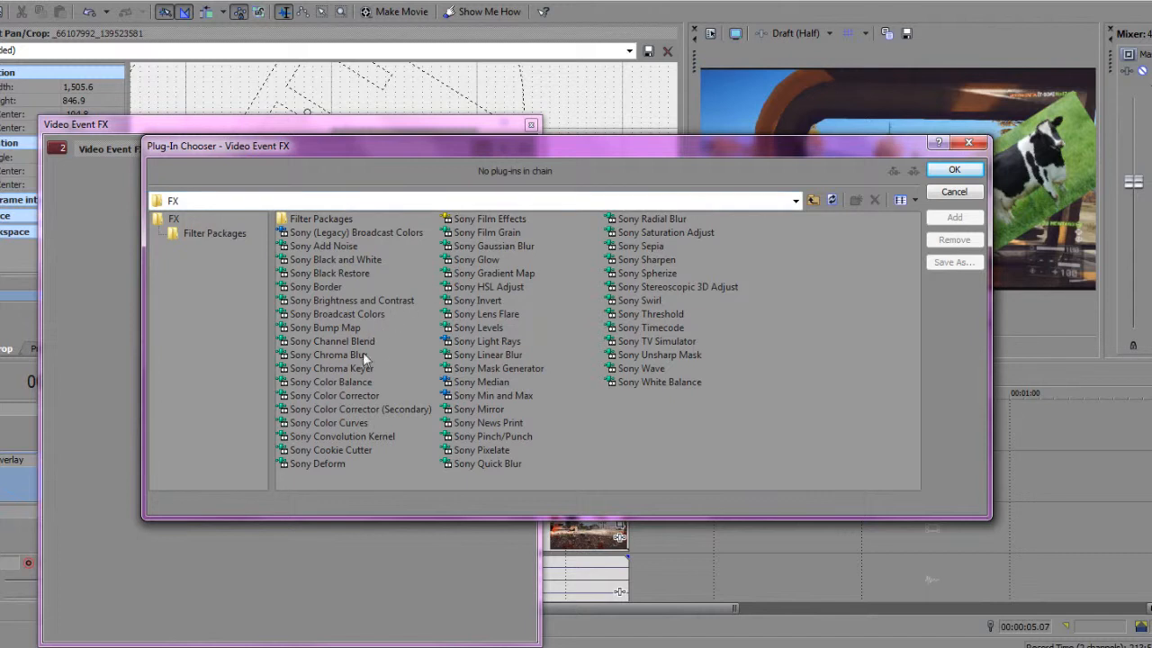
mouse_move(362, 332)
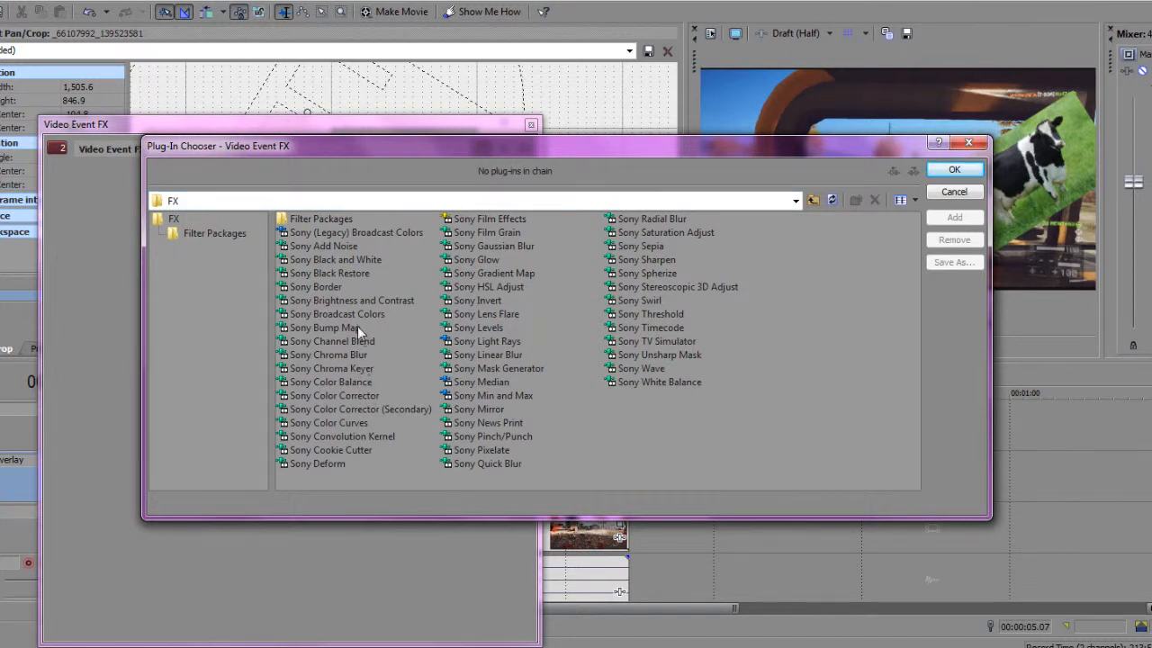
mouse_move(507, 305)
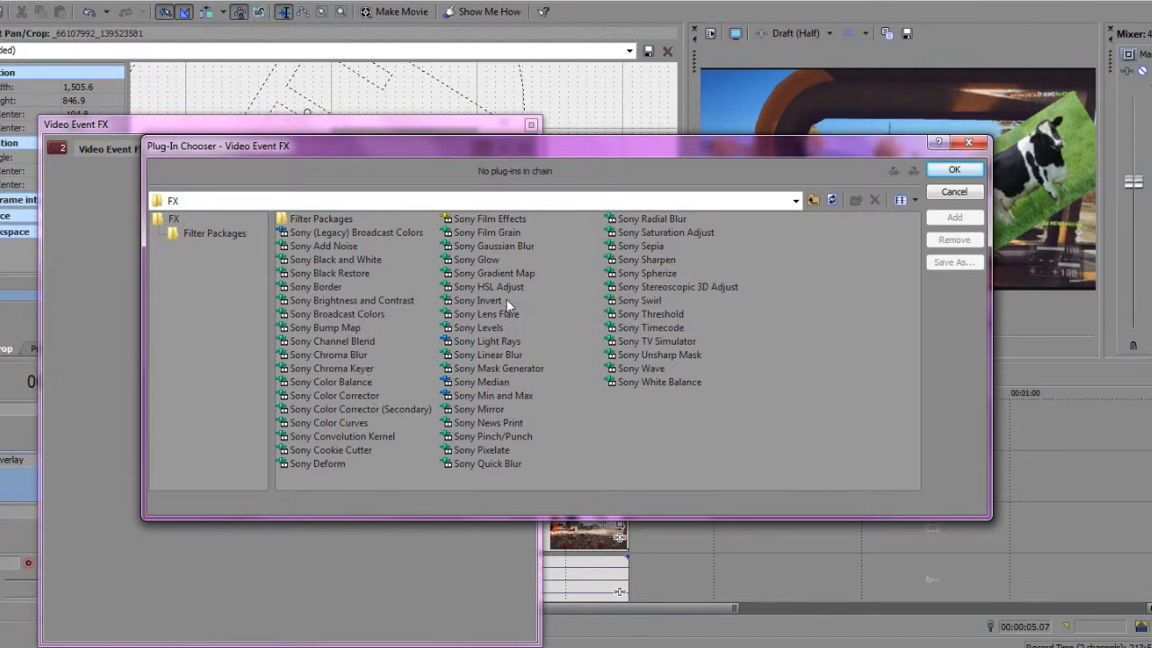
- Add the Sony Lens Flare effect to the cow photo from the Plug-In Chooser
left_click(486, 313)
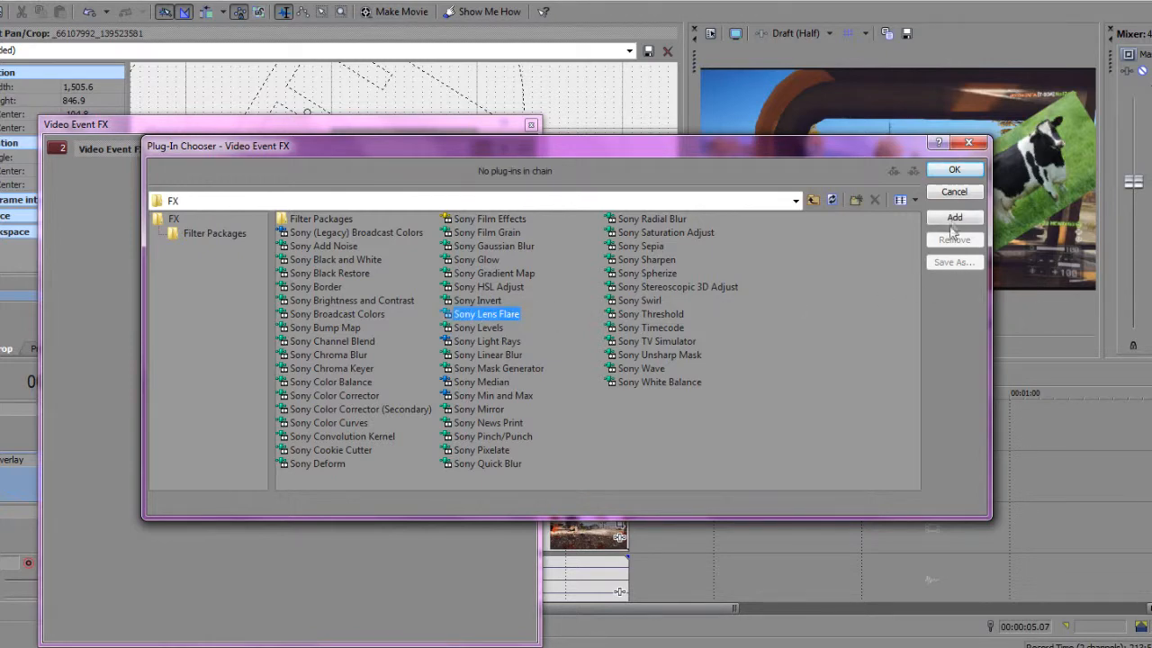
left_click(953, 169)
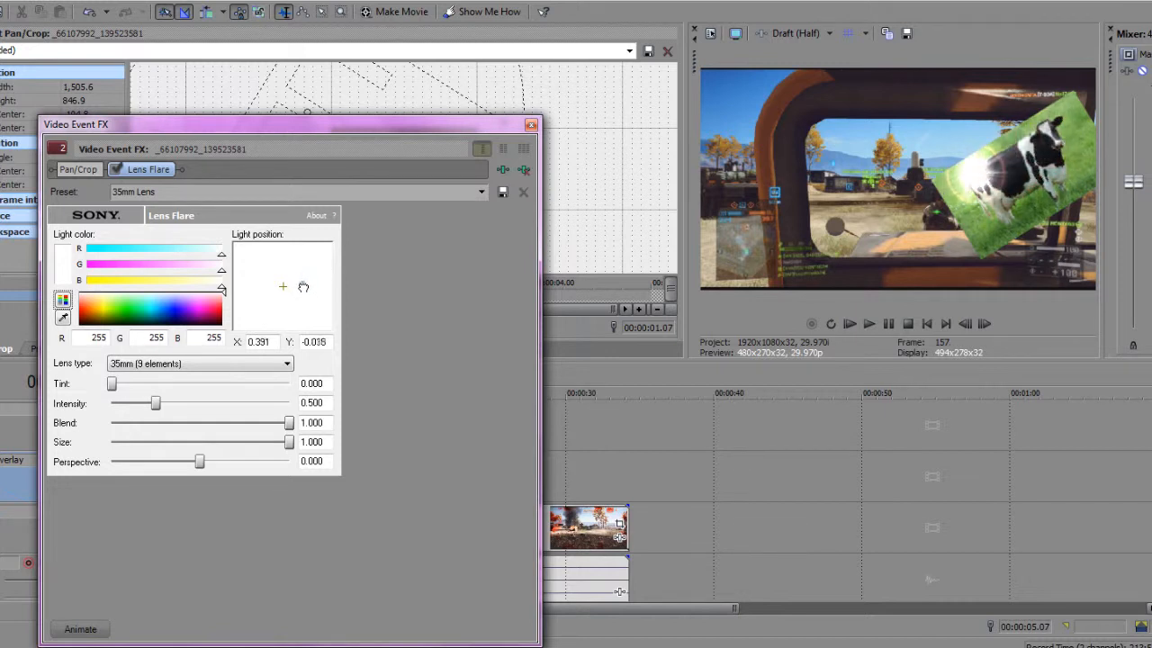
- Shift the flare's light position, lower its intensity, make the light yellow and add a slight tint
left_click_drag(302, 286, 300, 286)
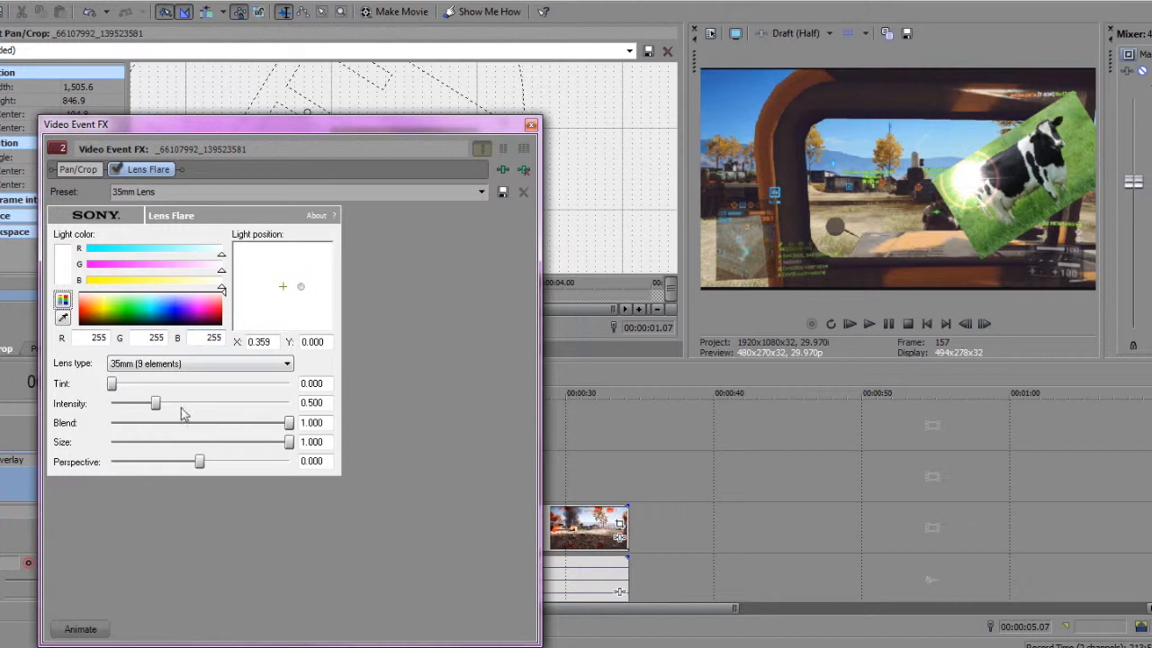
left_click_drag(155, 403, 126, 403)
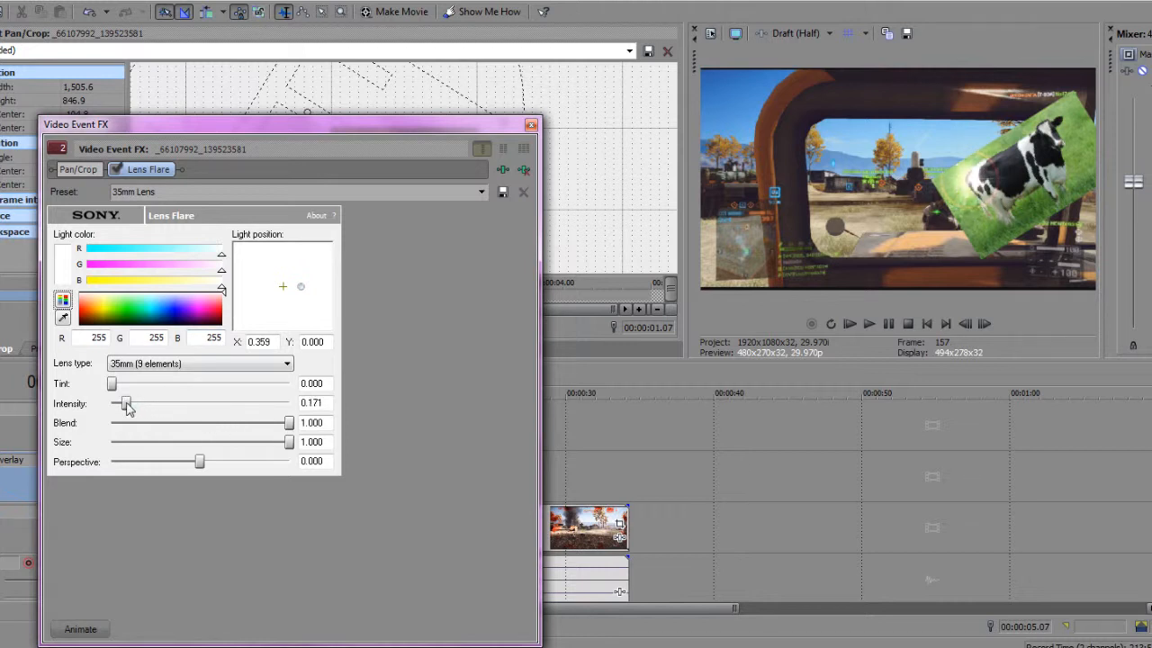
mouse_move(219, 461)
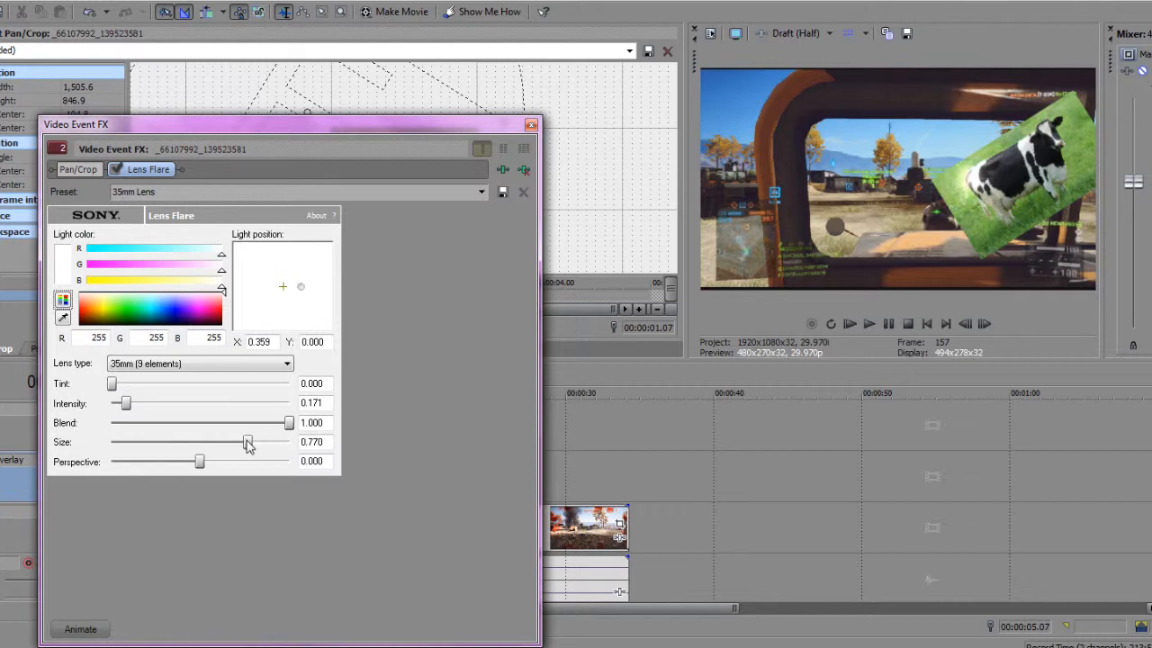
left_click_drag(288, 421, 262, 421)
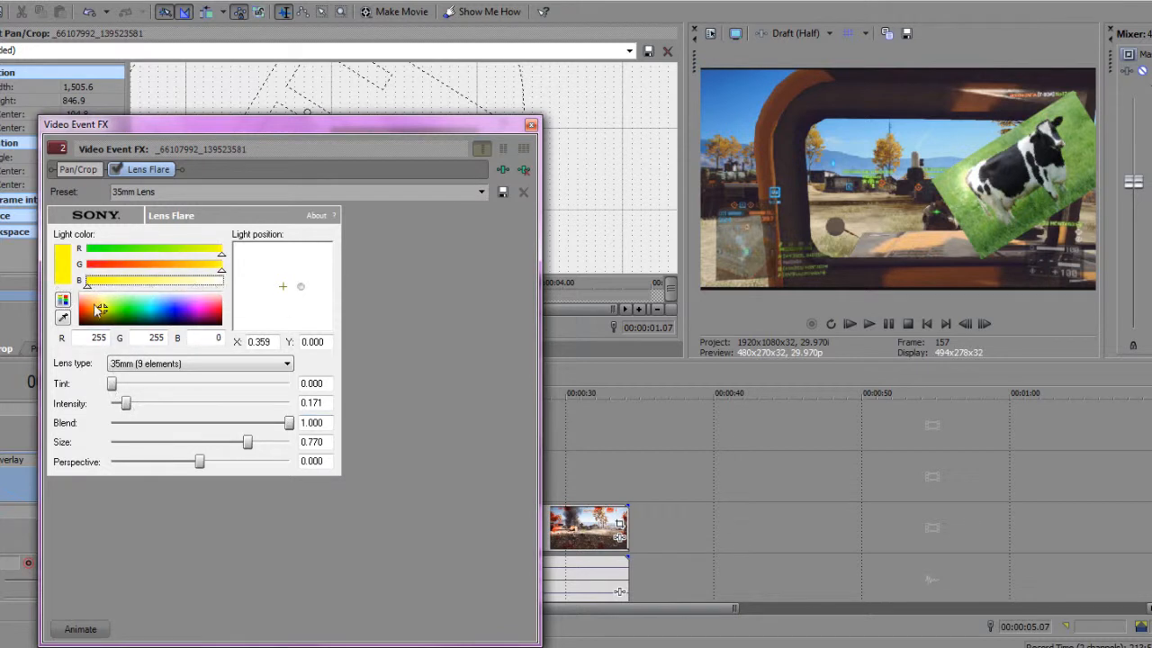
left_click_drag(111, 383, 147, 383)
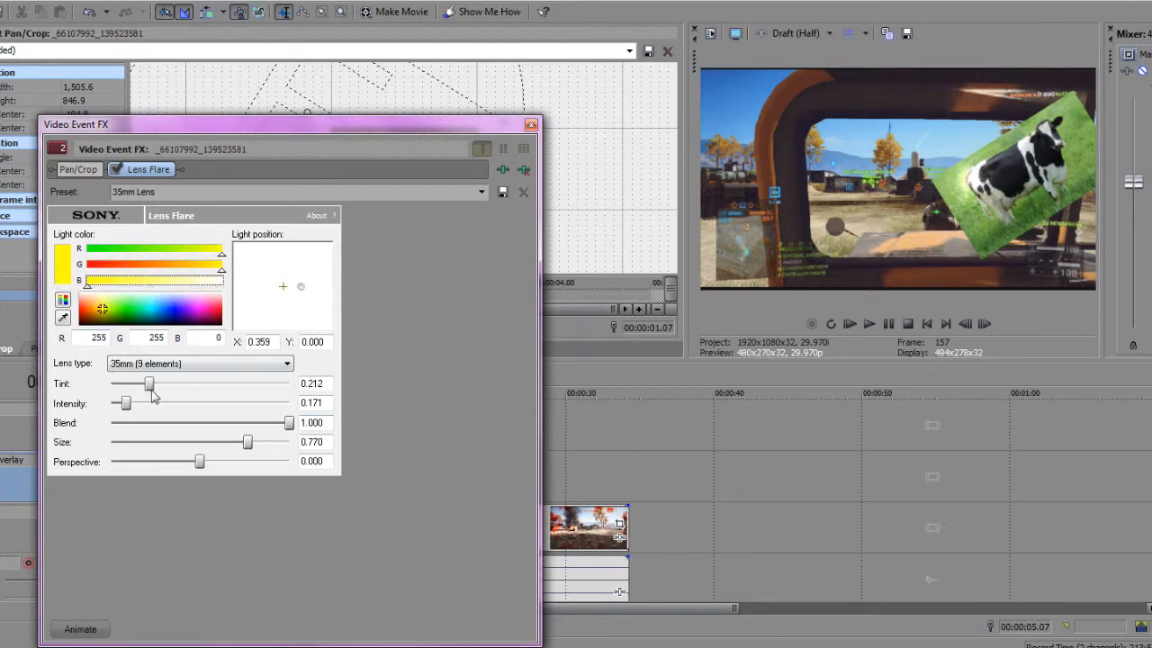
left_click_drag(147, 384, 161, 383)
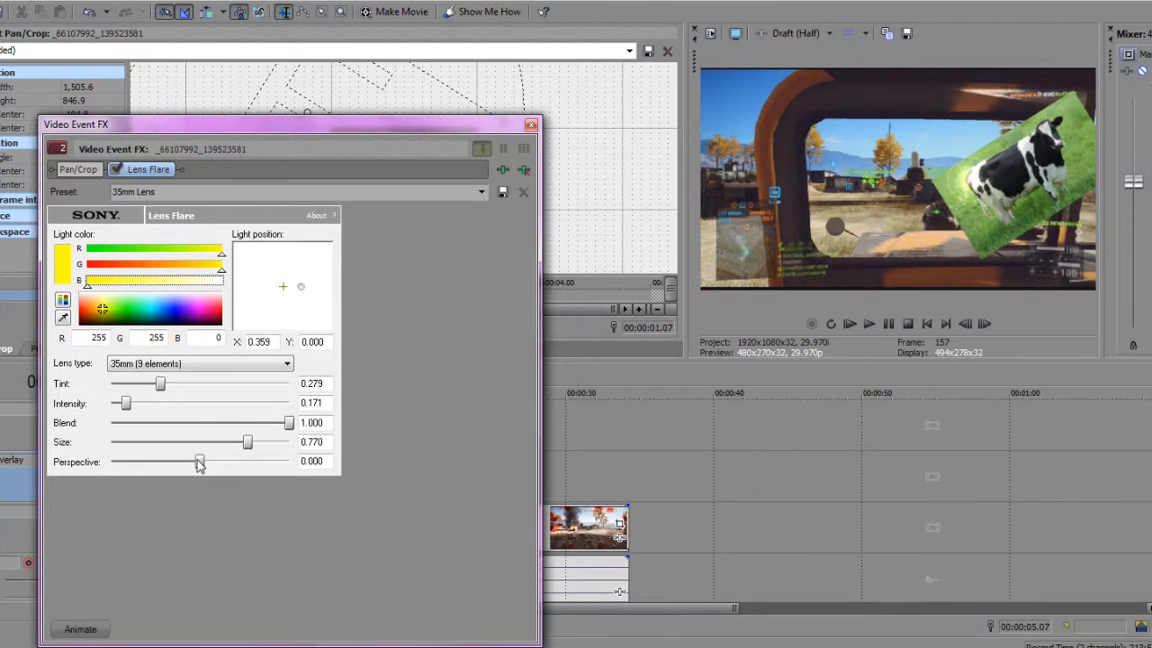
- Adjust the flare's perspective up and back to about zero
left_click_drag(200, 461, 232, 461)
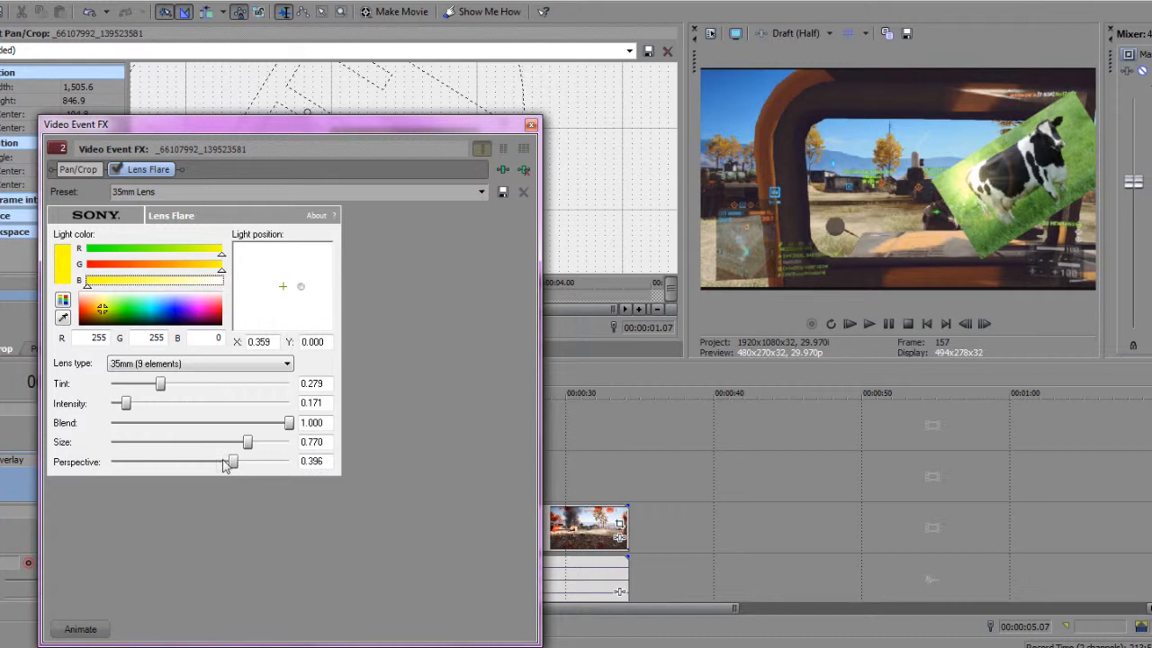
left_click_drag(232, 460, 225, 460)
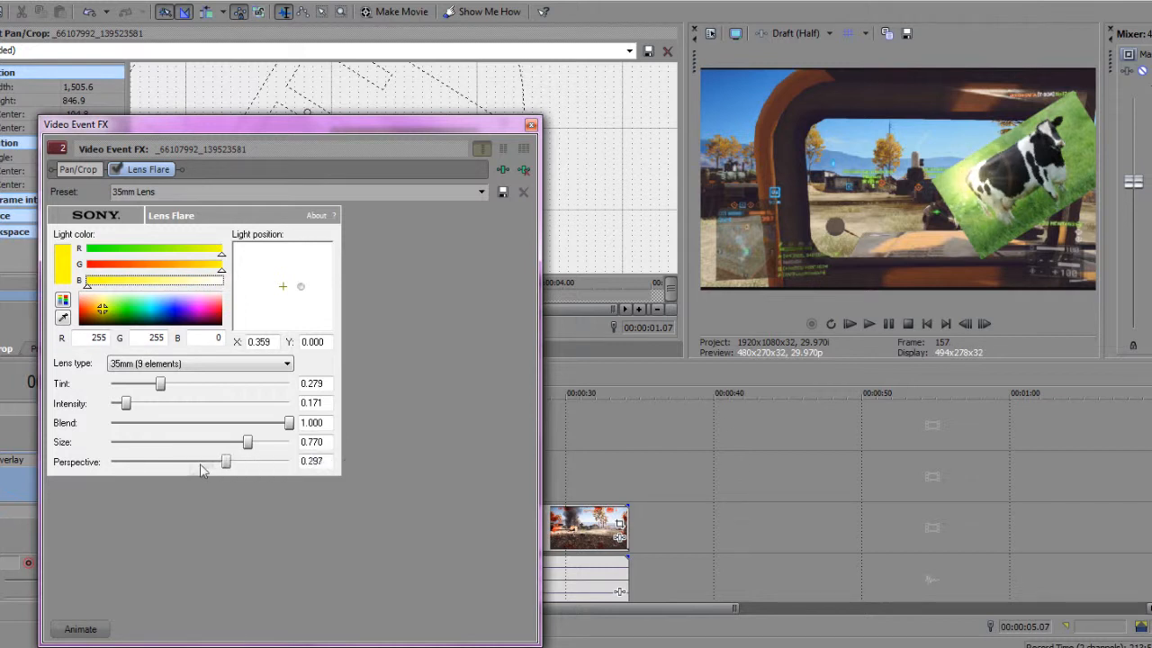
left_click_drag(227, 460, 198, 460)
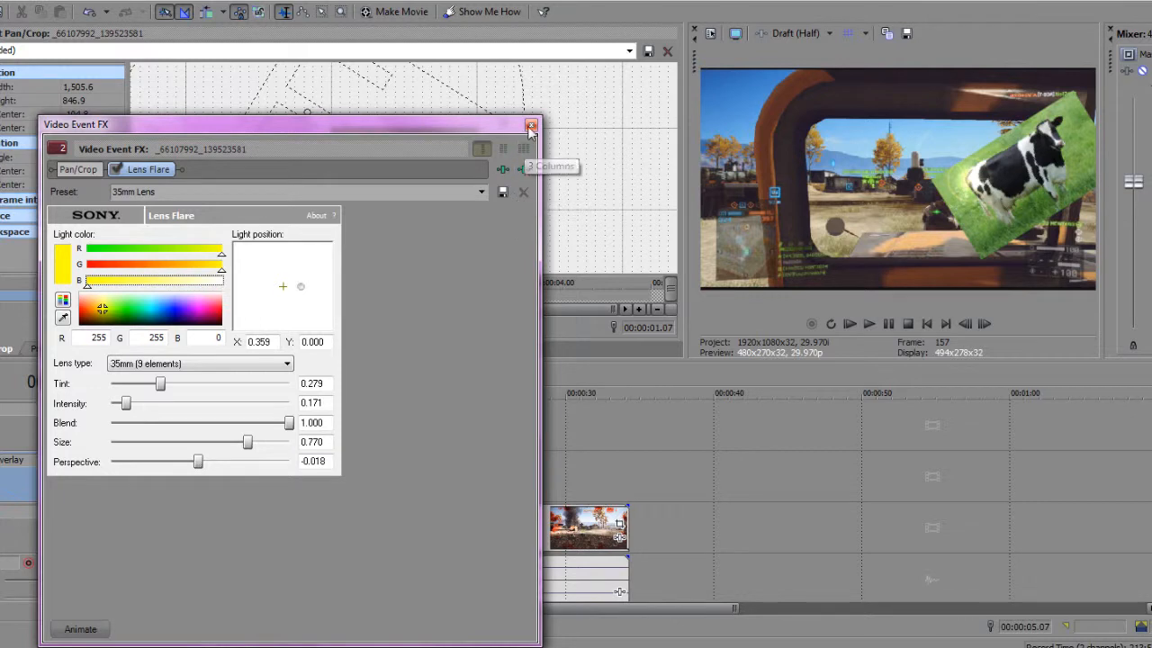
- Close the lens flare settings, preview the COW! title with the flared cow, then show Project Media
left_click(531, 126)
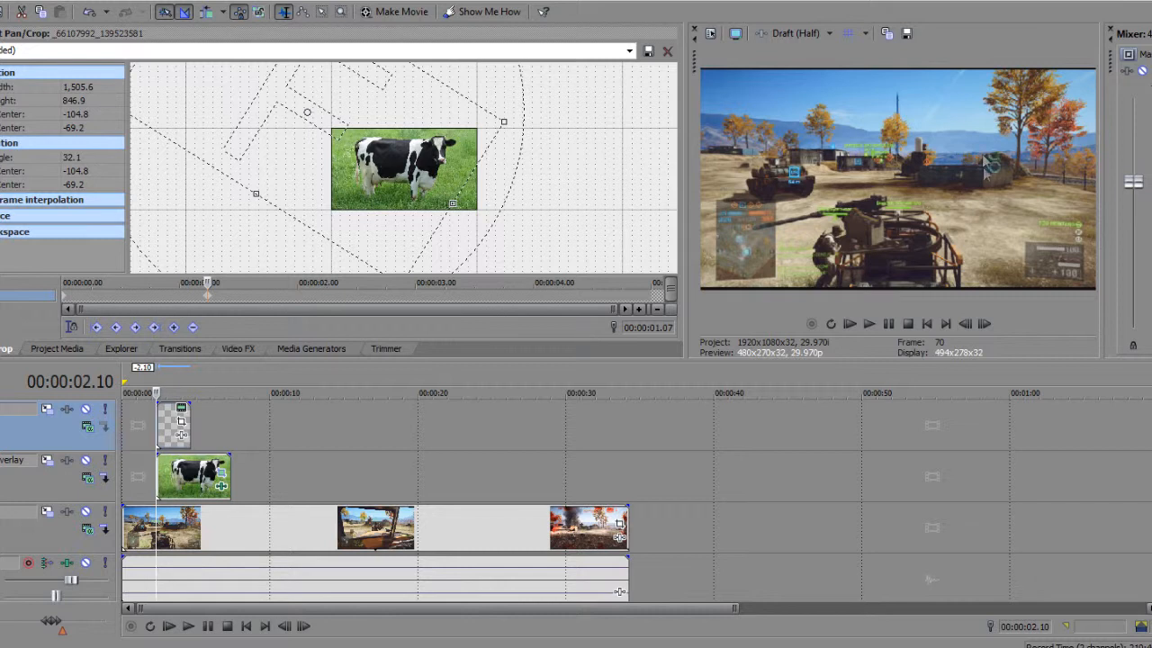
left_click(868, 324)
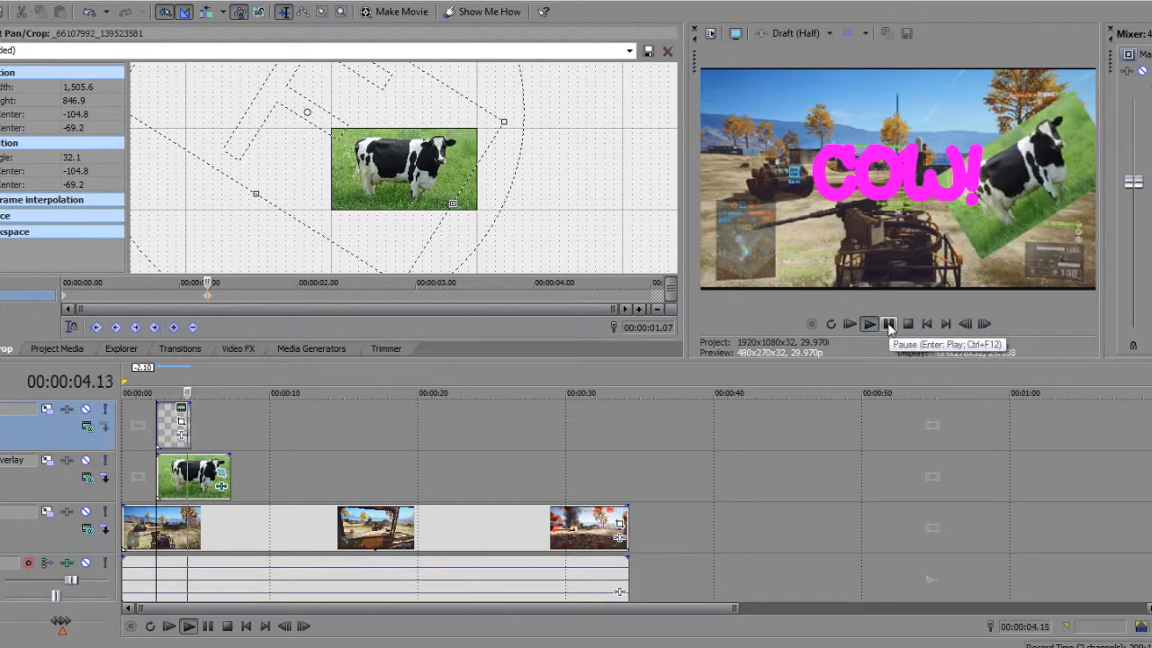
left_click(867, 324)
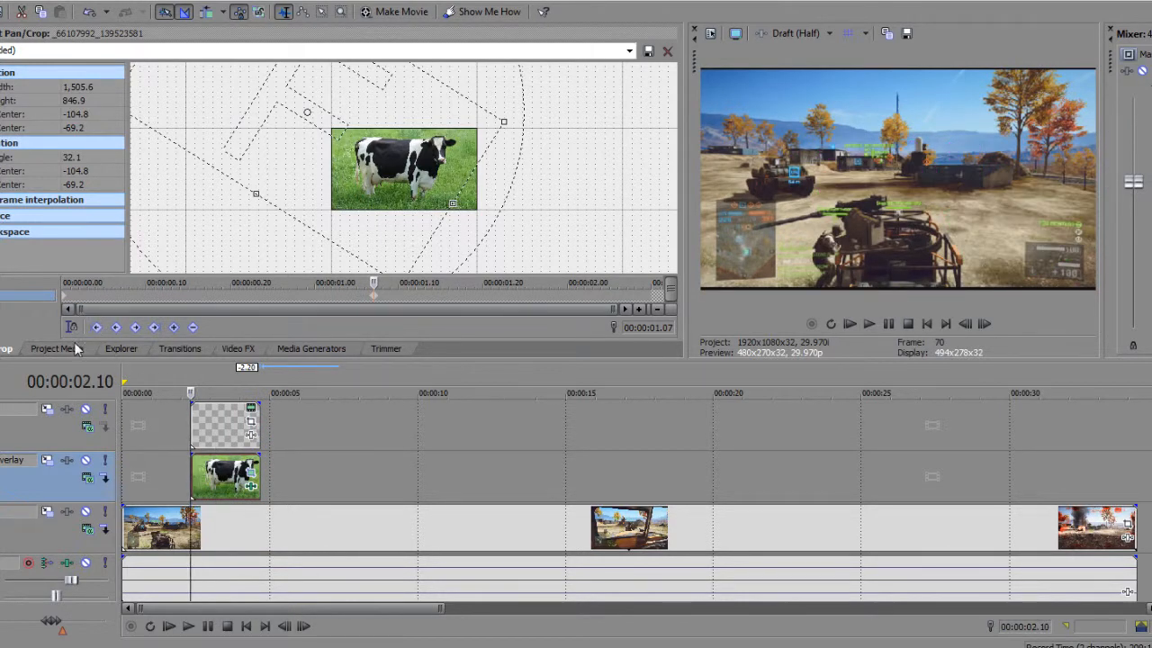
left_click(51, 349)
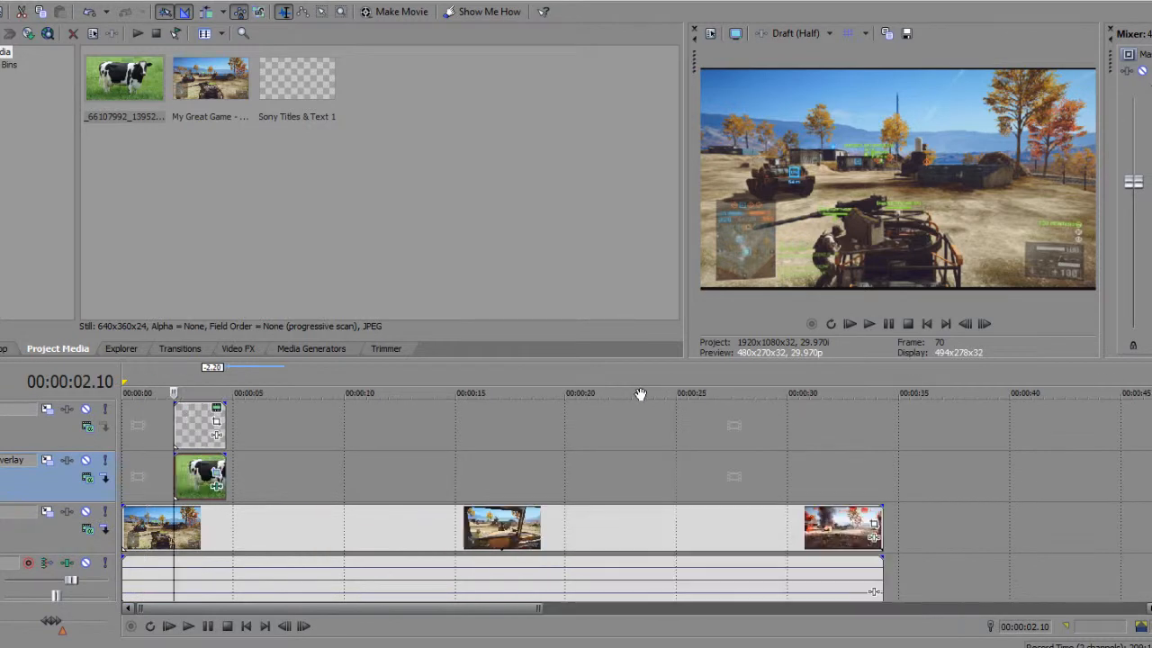
left_click(869, 324)
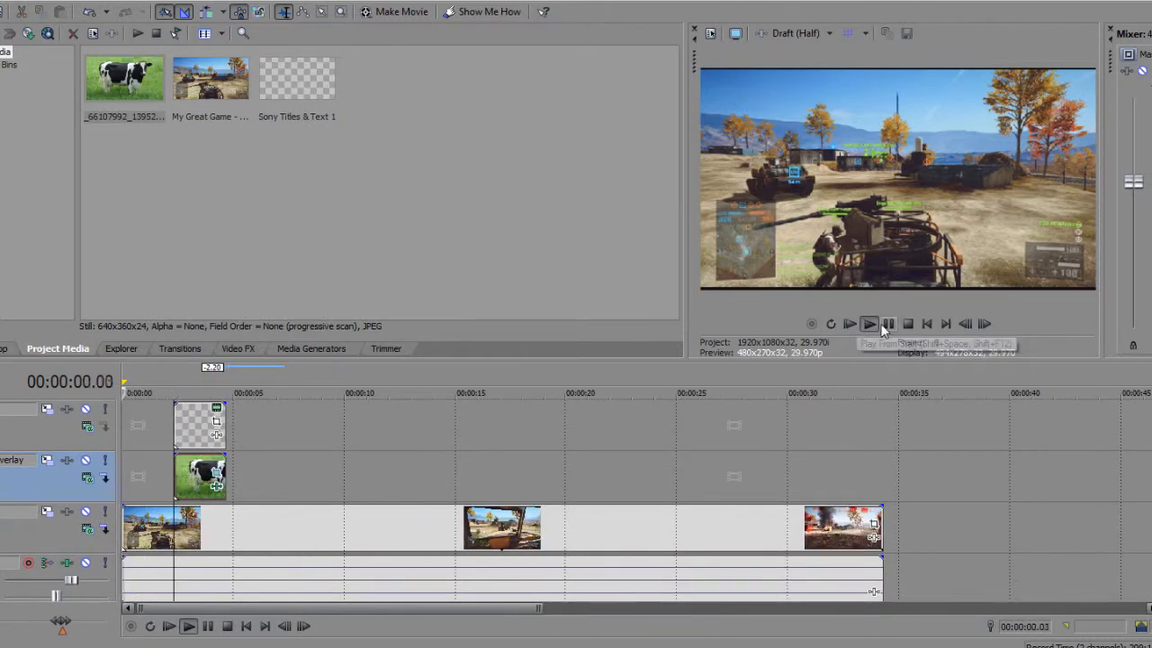
left_click(887, 324)
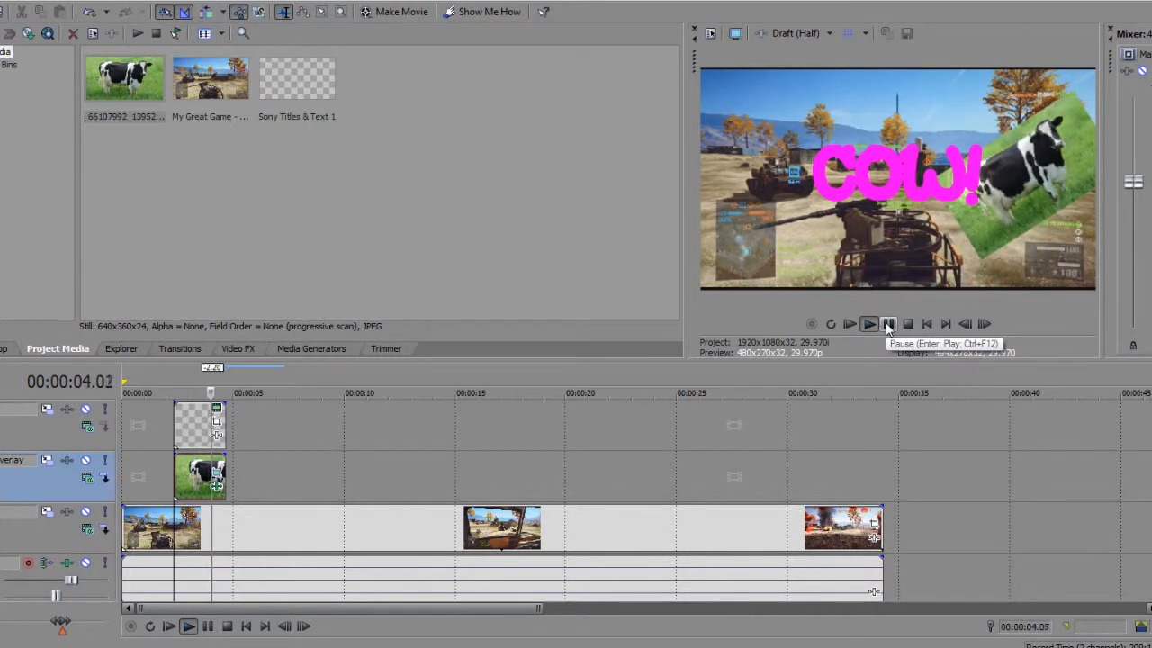
left_click(867, 324)
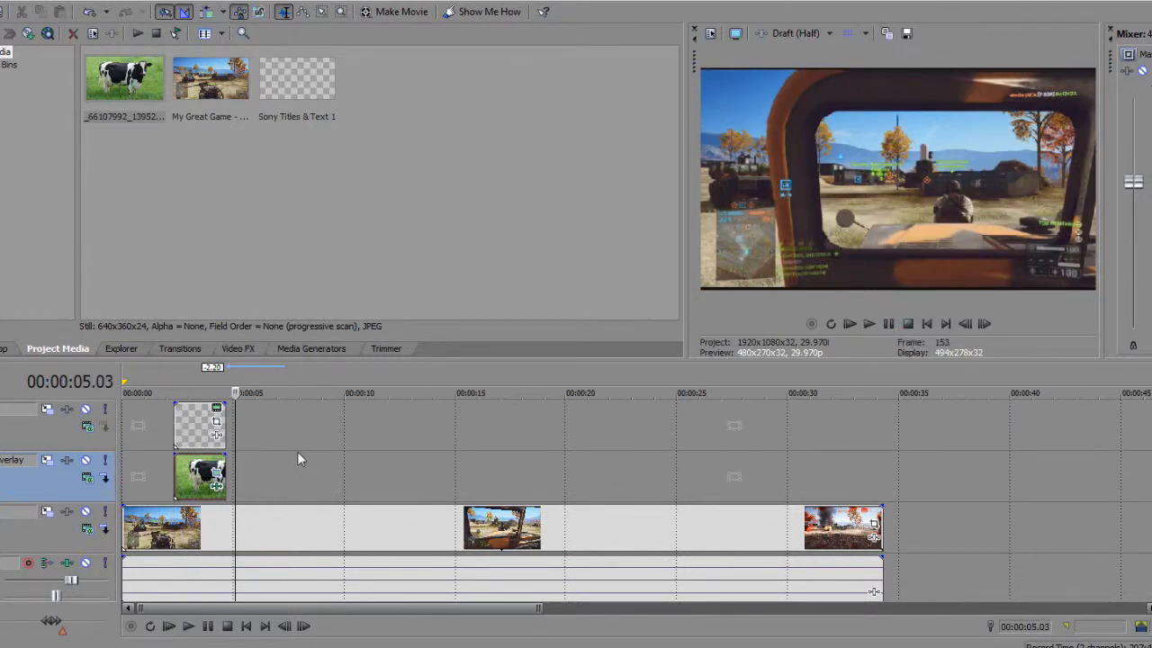